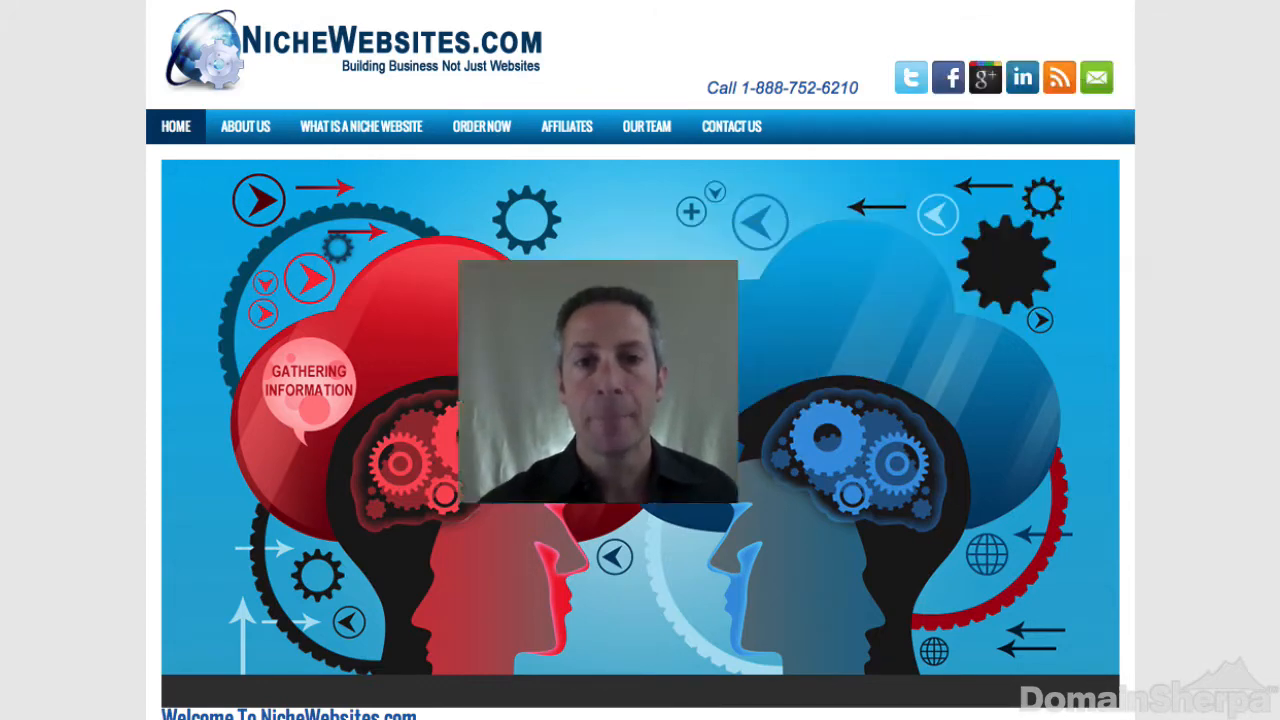
Go from the NicheWebsites.com homepage to estibot.com's domain appraisal page.
left_click(481, 126)
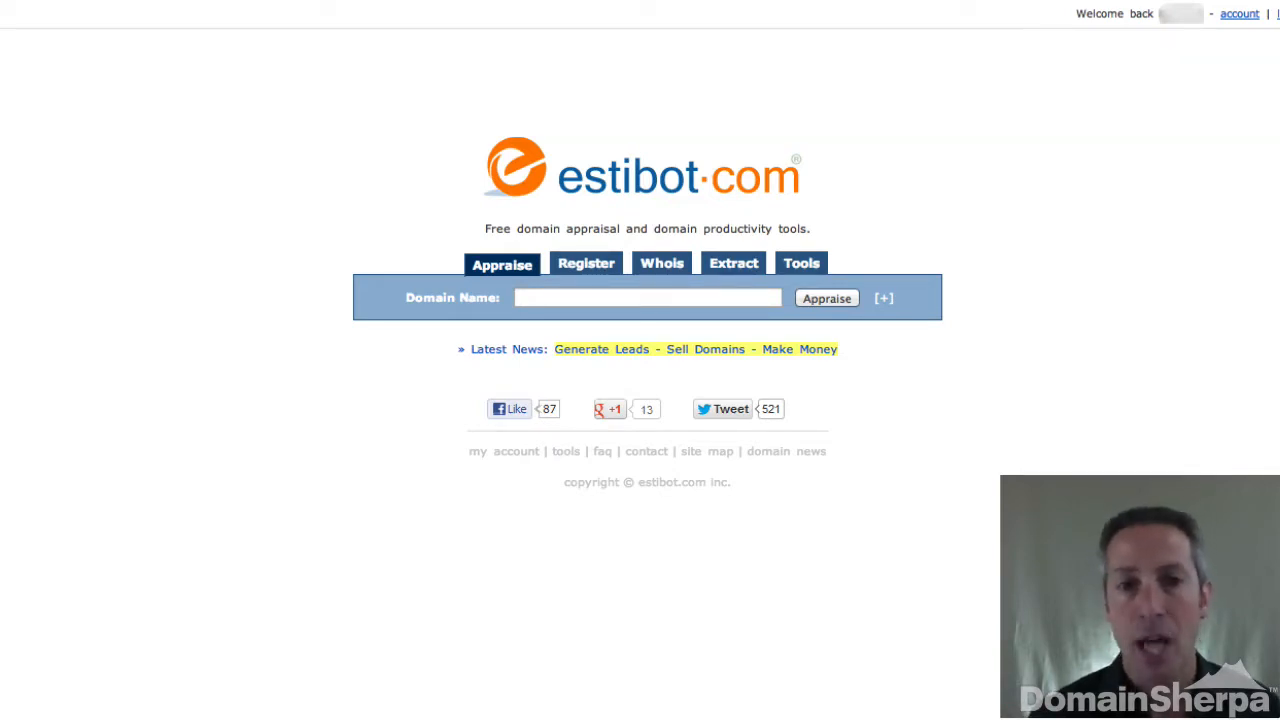
Open the DNX Domain Name Exchange homepage from estibot.com.
left_click(826, 298)
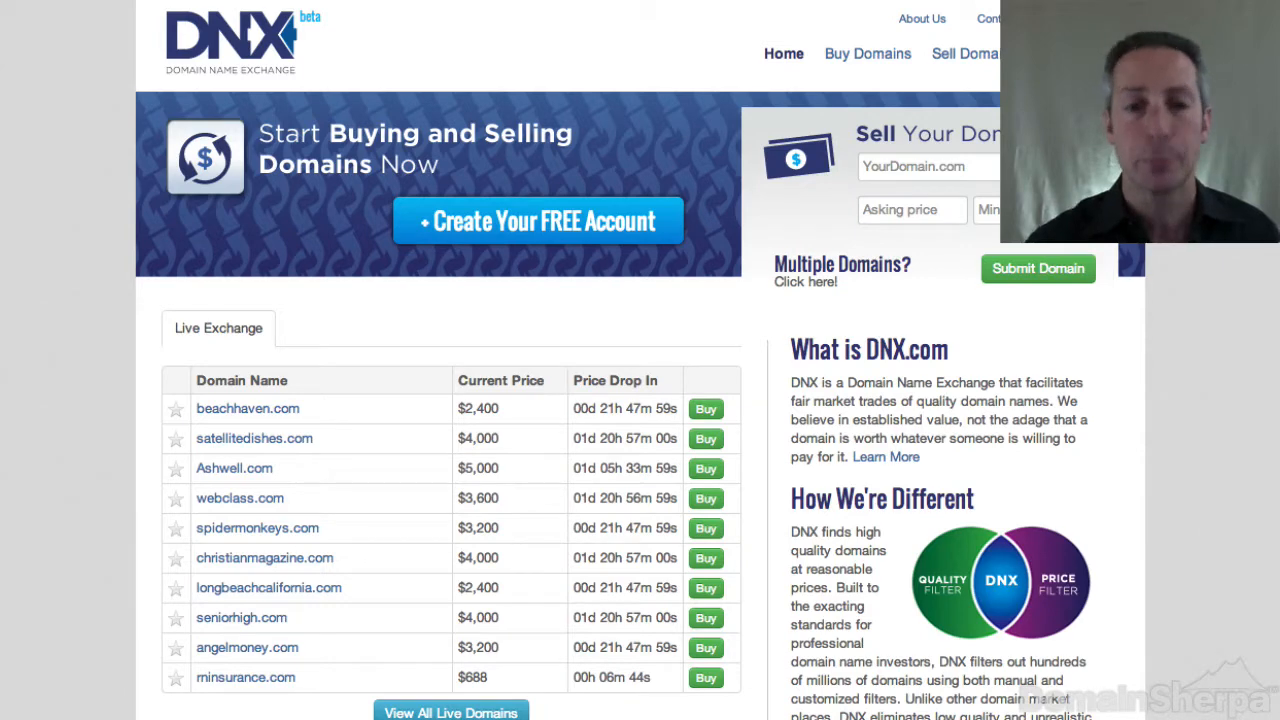
left_click(867, 53)
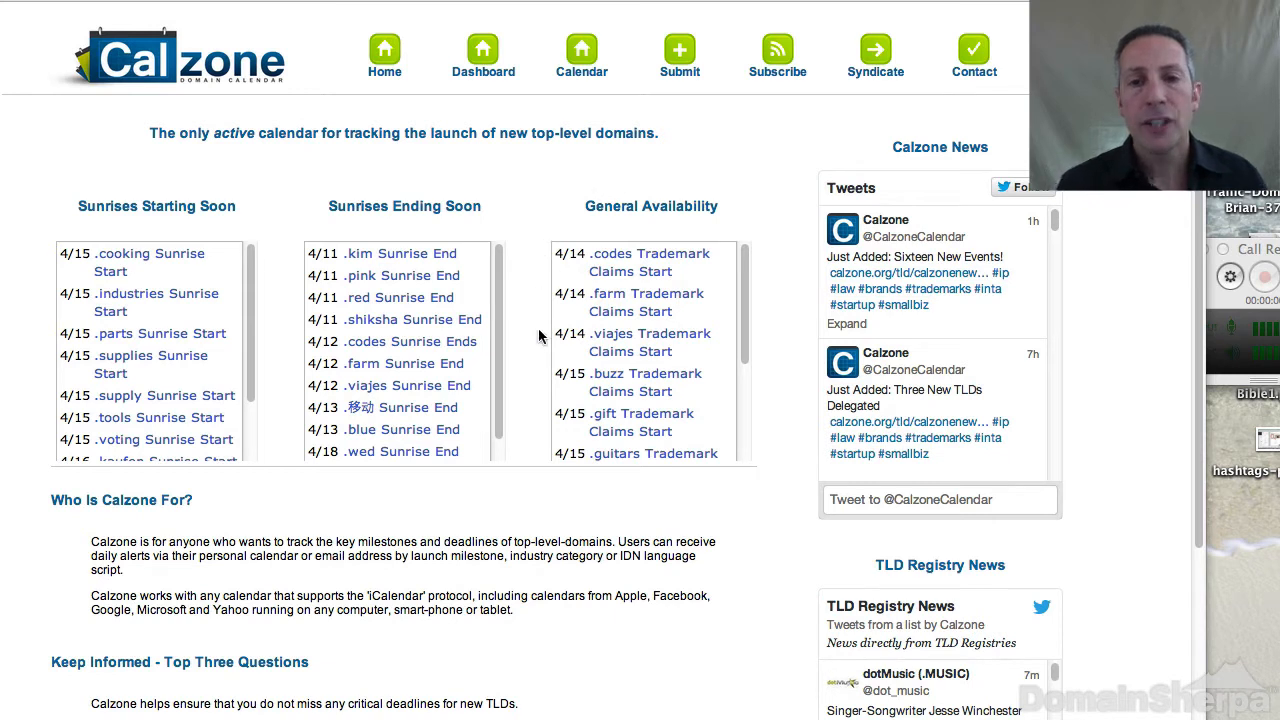
mouse_move(672, 208)
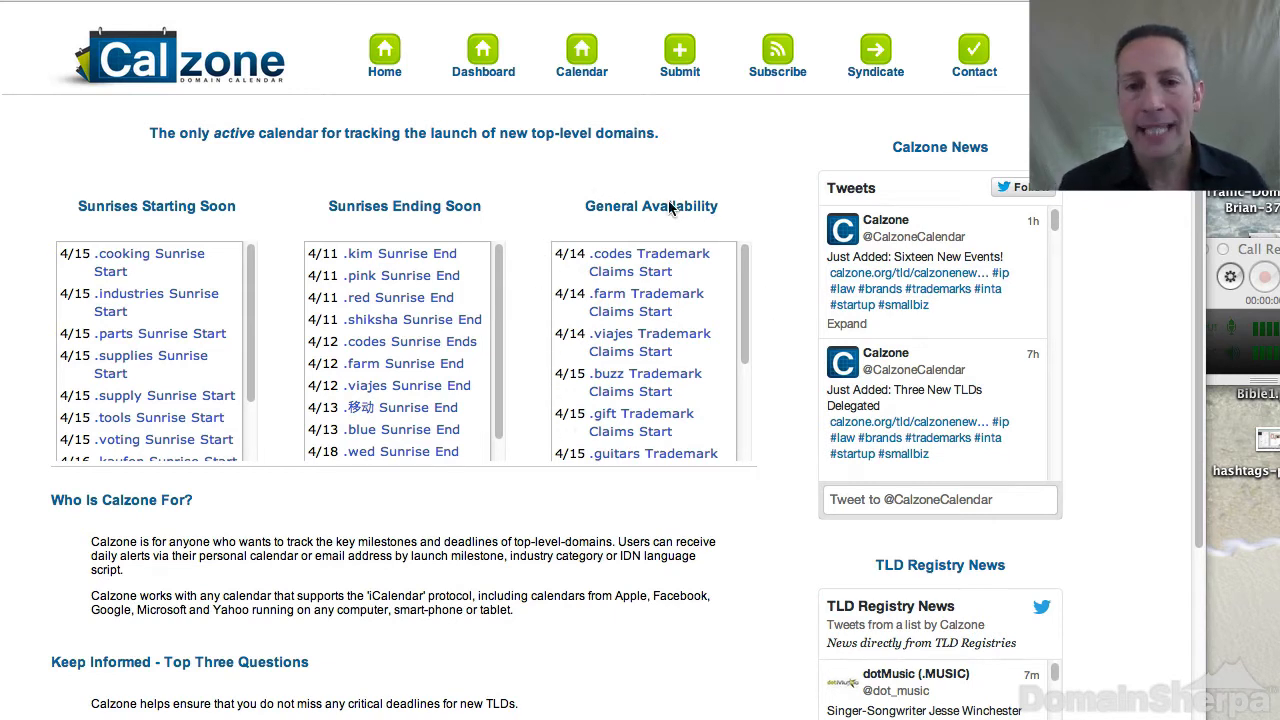
mouse_move(590, 208)
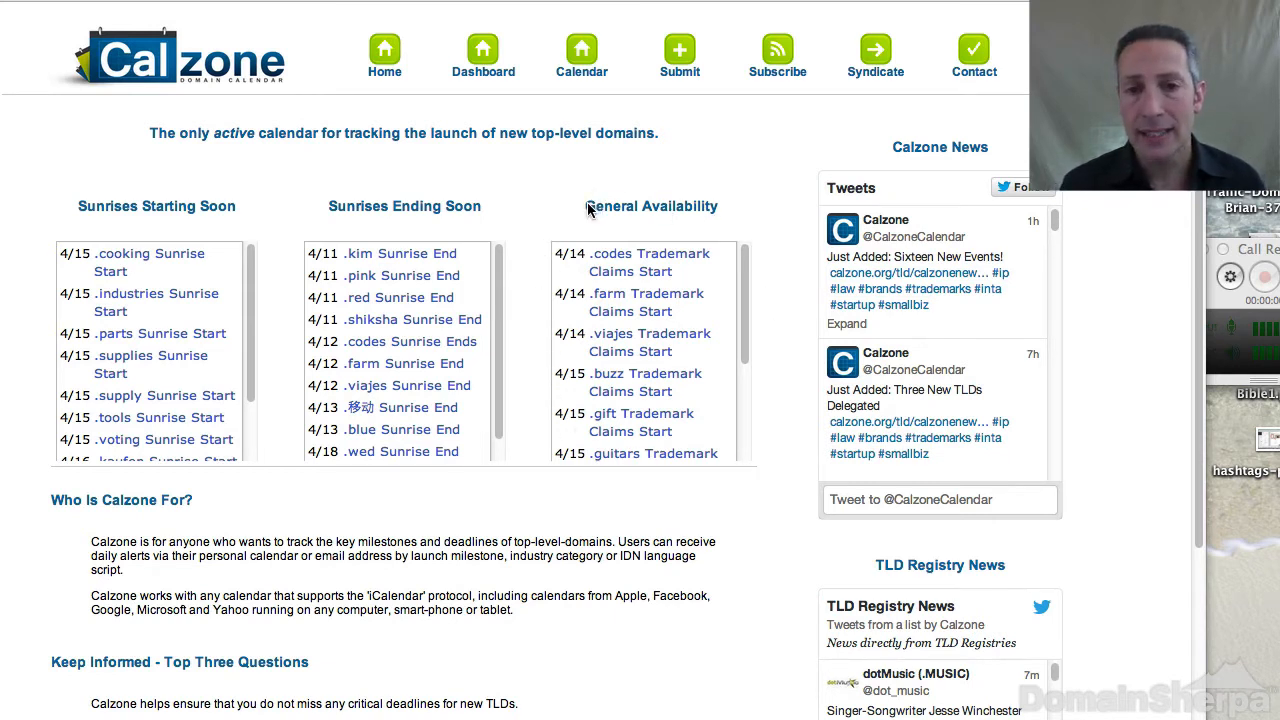
Open Keyword Planner from Google AdWords Tools after reviewing Calzone's launch lists.
left_click(651, 206)
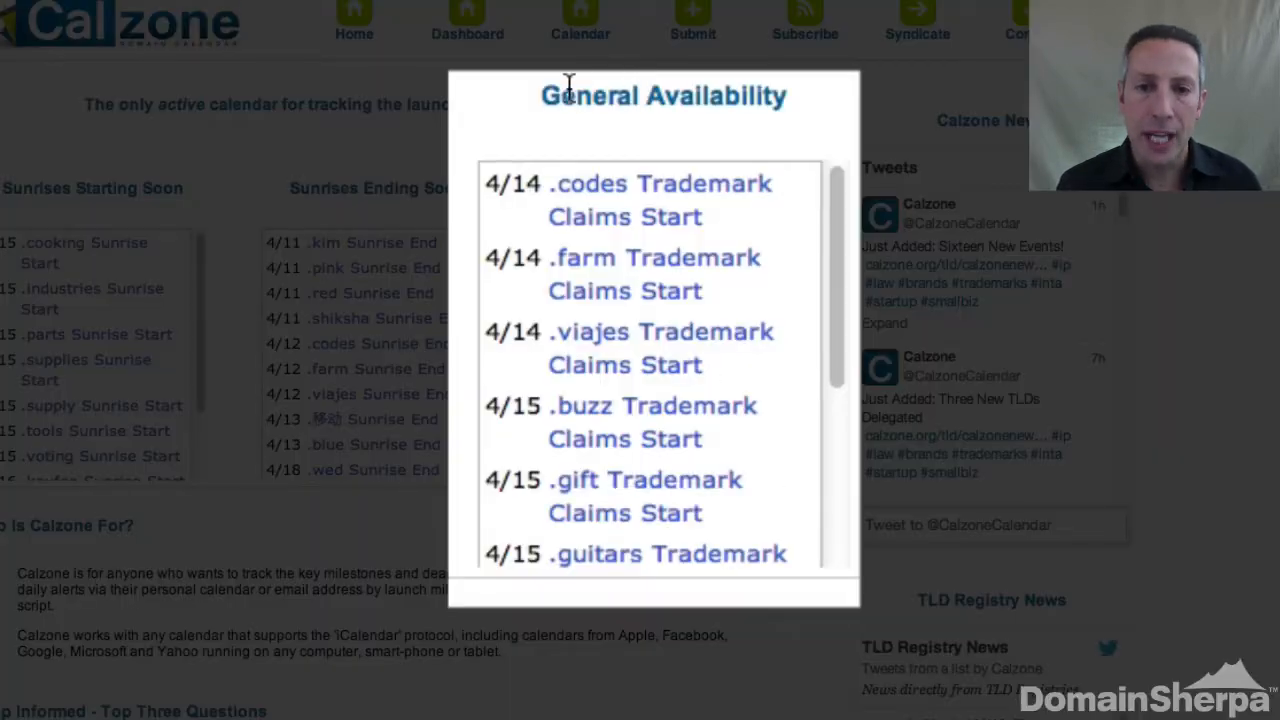
double_click(664, 95)
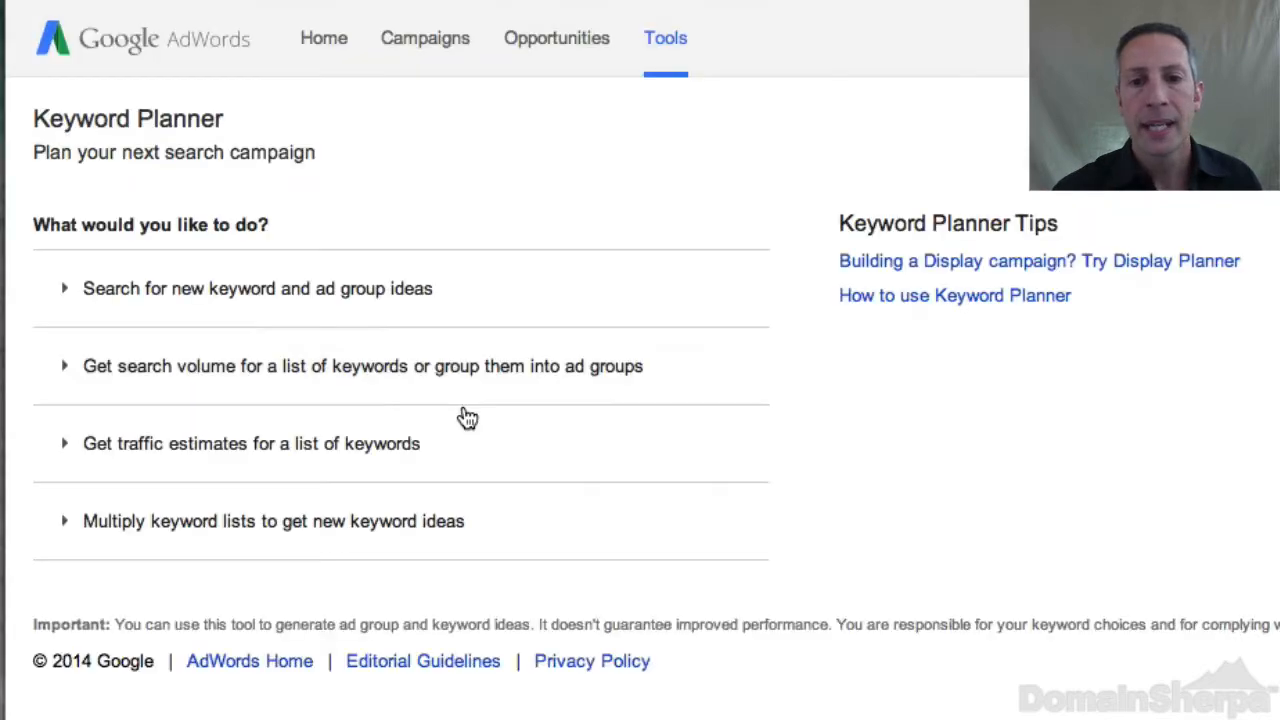
Start a keyword idea search for 'pics' and check United States location targeting.
left_click(257, 288)
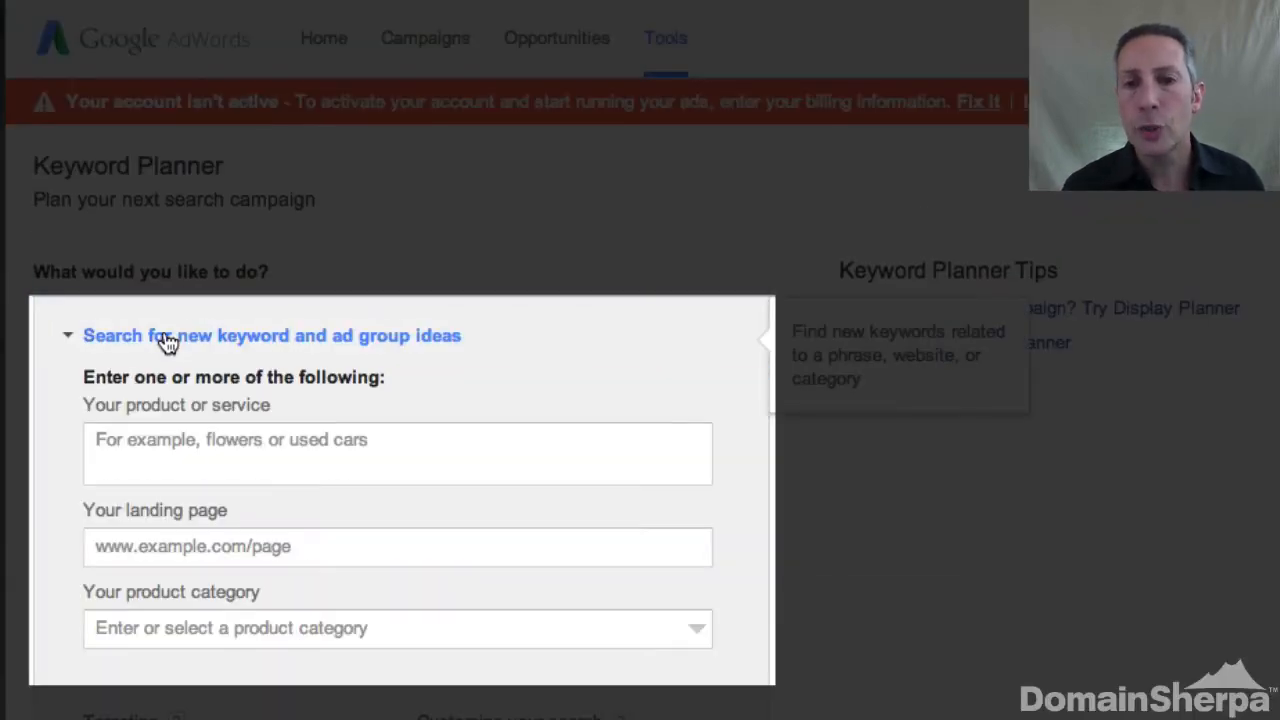
type("pic")
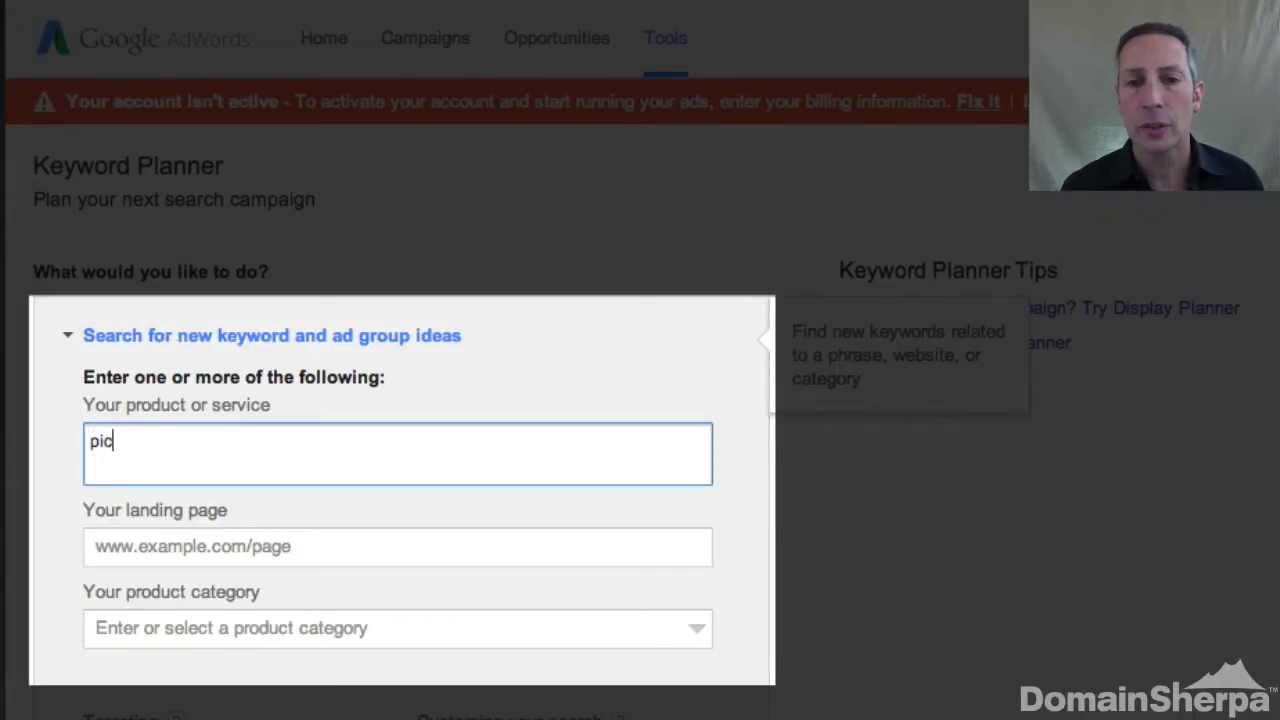
type("s")
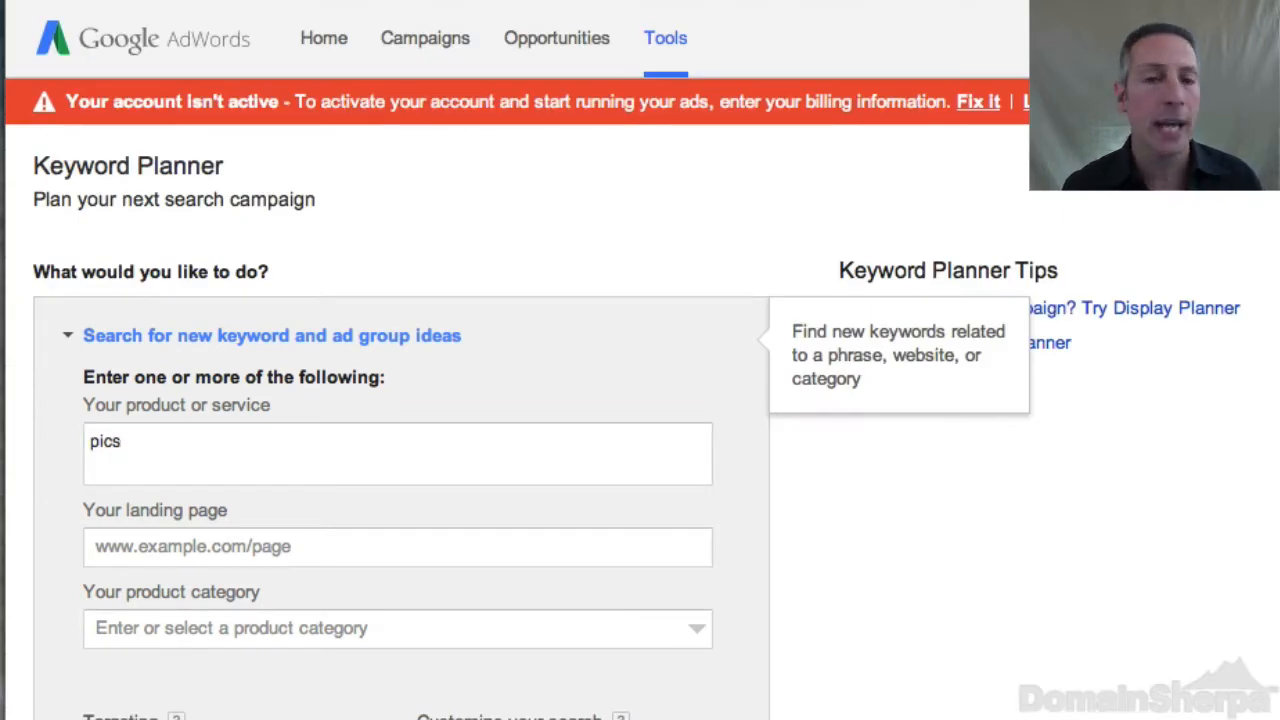
scroll("down", 3)
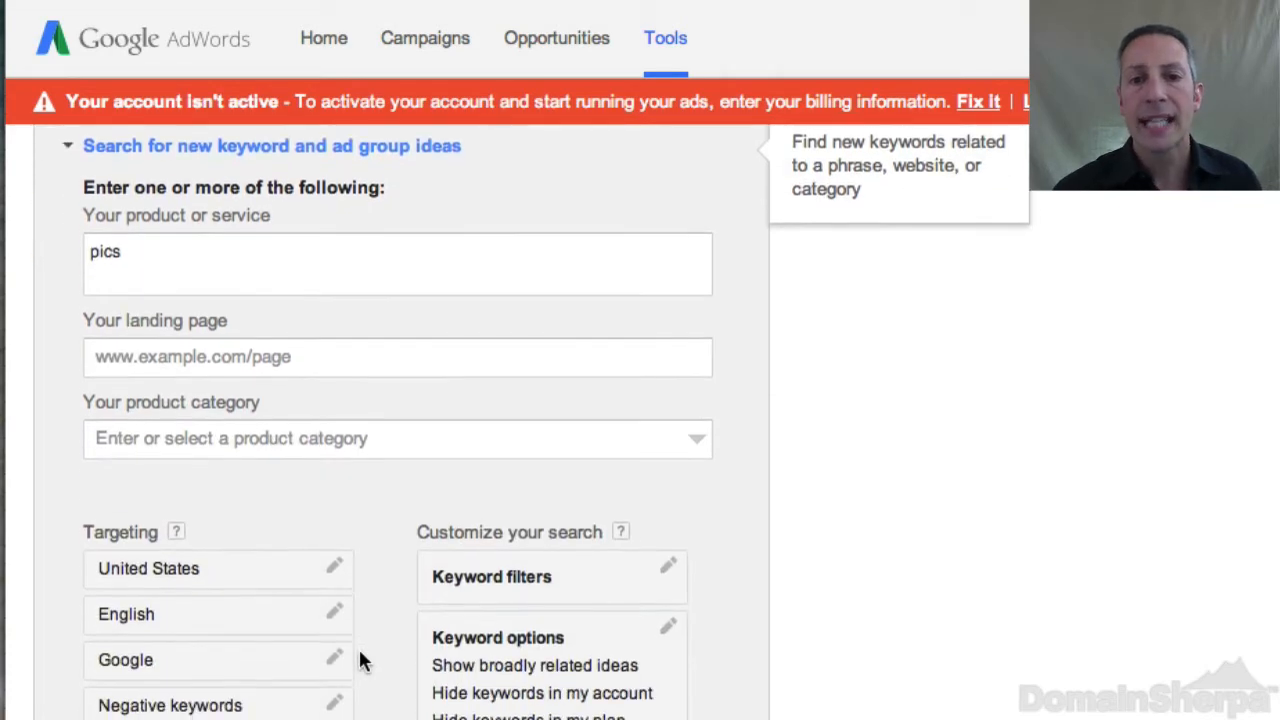
left_click(335, 568)
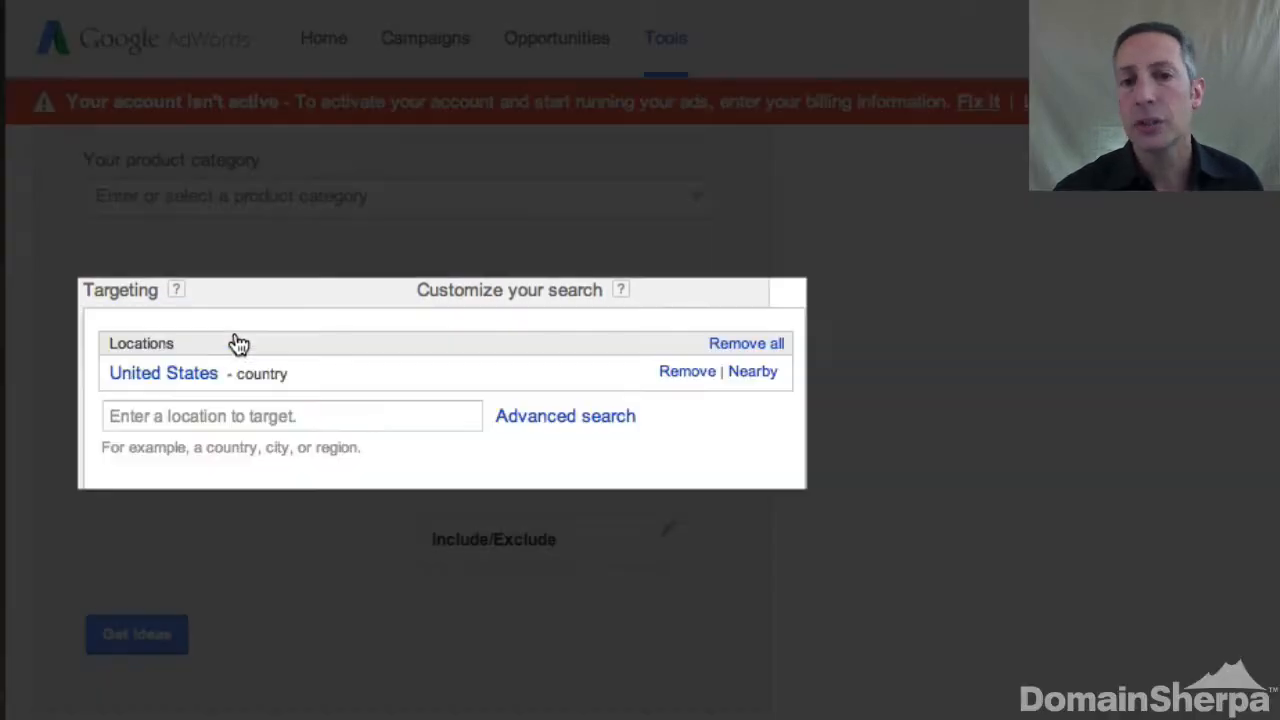
mouse_move(197, 316)
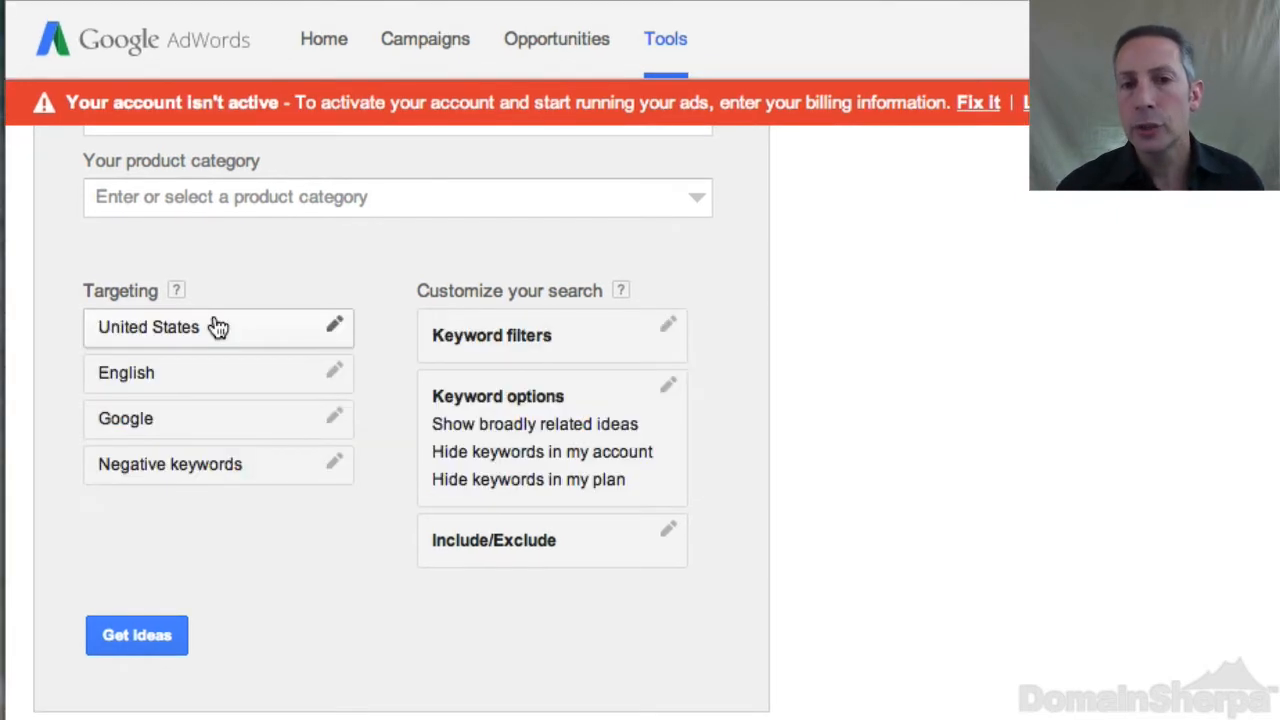
Add an include filter so only keywords containing 'pics' are returned.
scroll("down", 3)
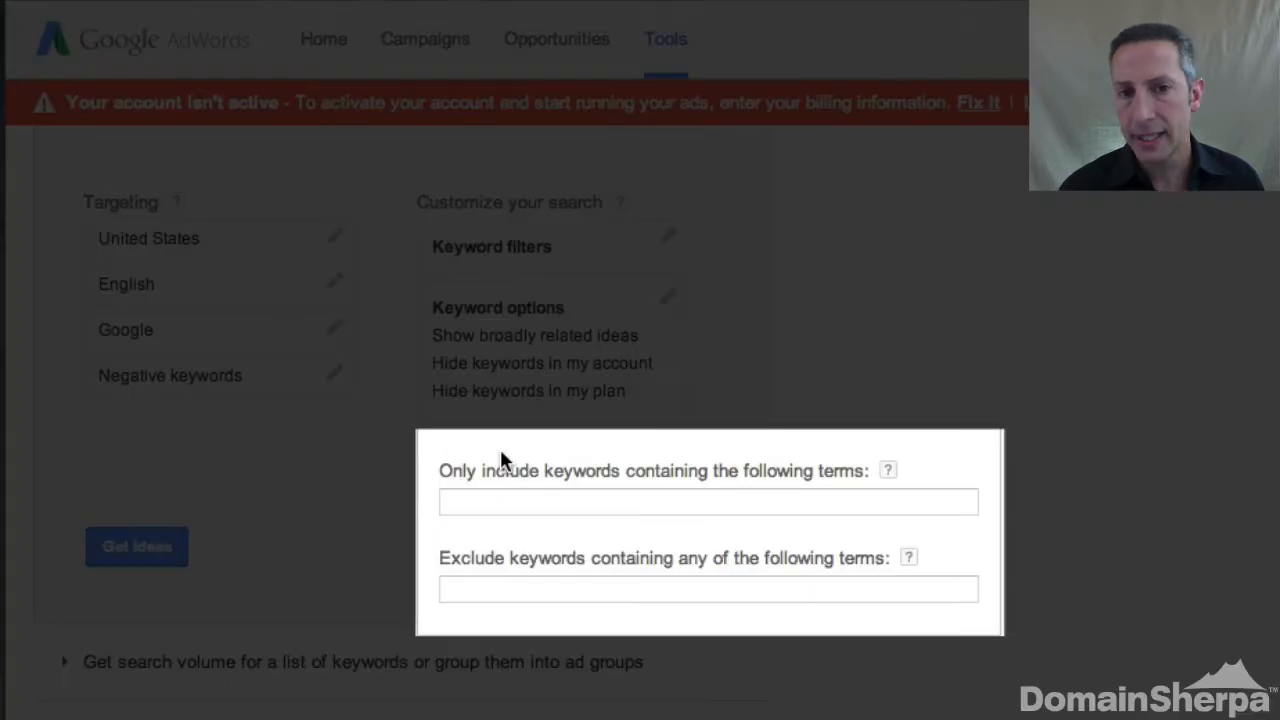
left_click(708, 501)
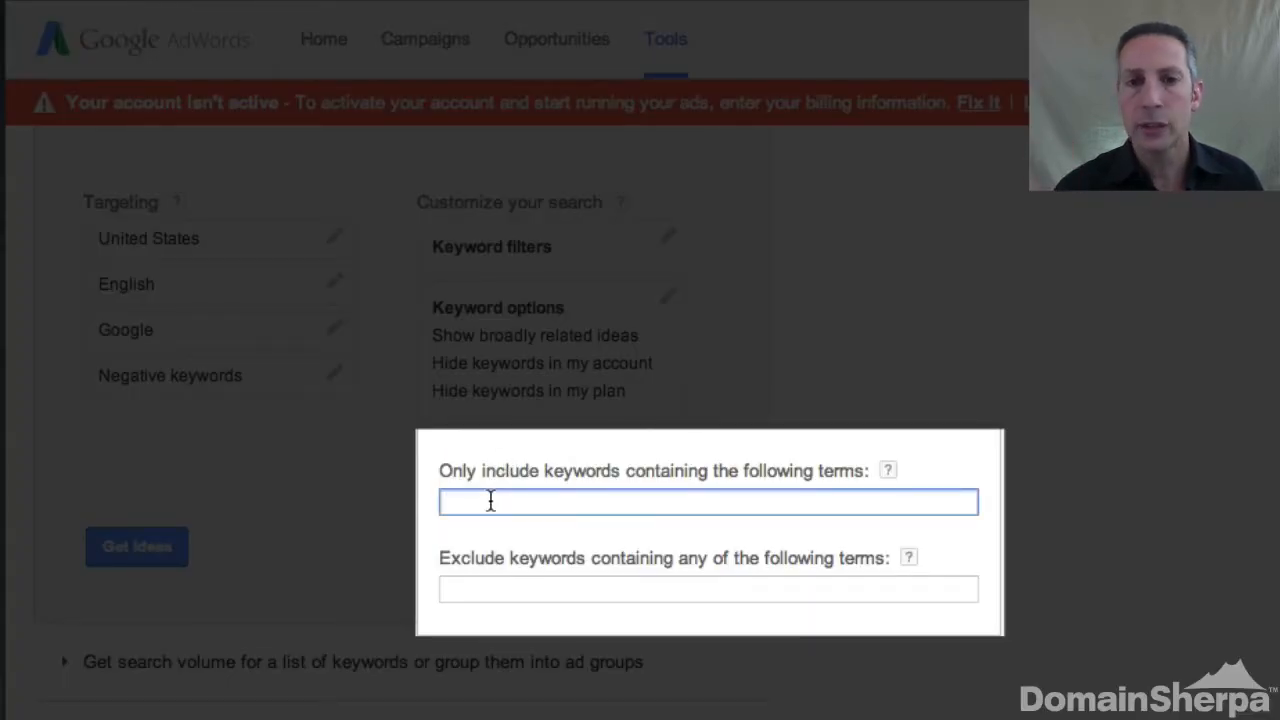
type("pics")
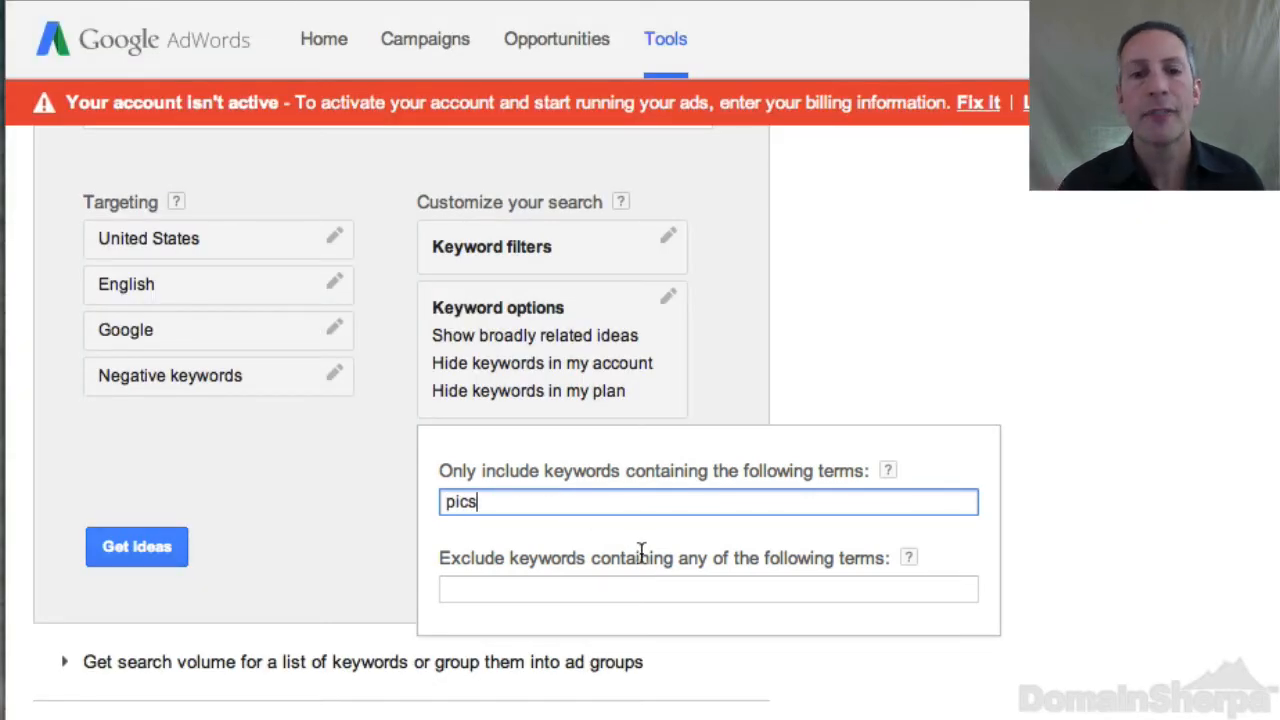
mouse_move(320, 498)
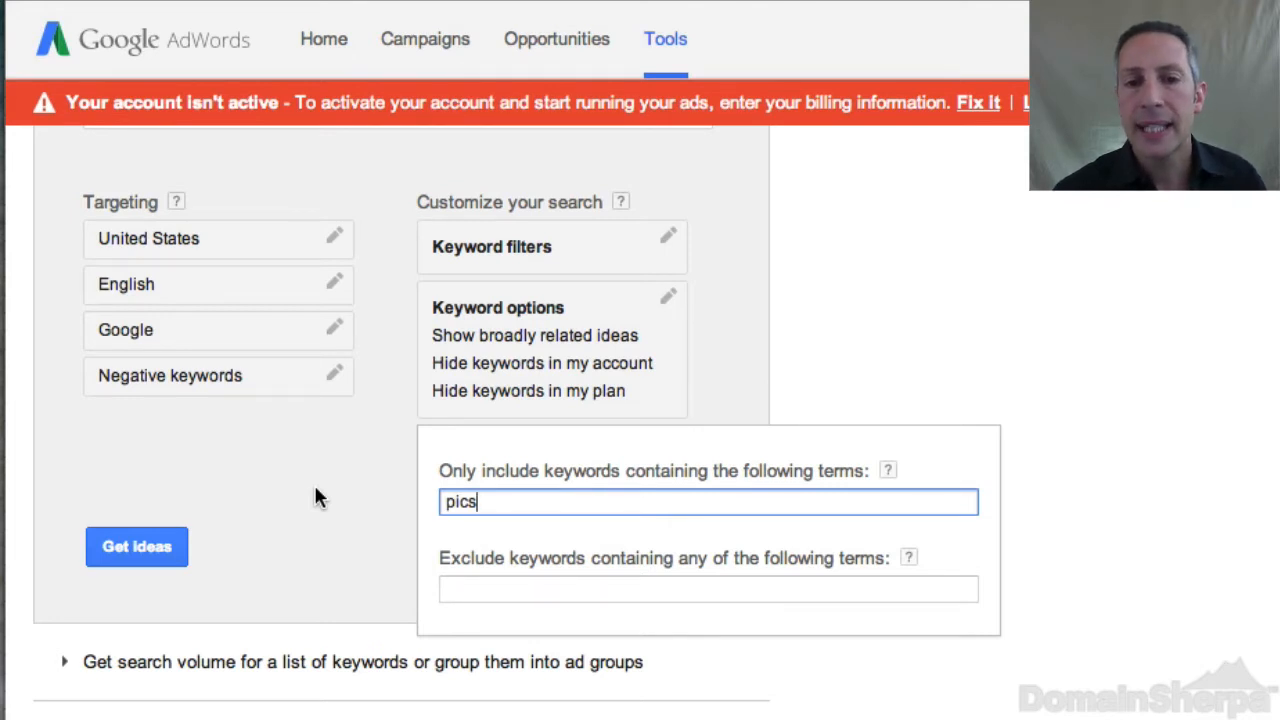
mouse_move(140, 543)
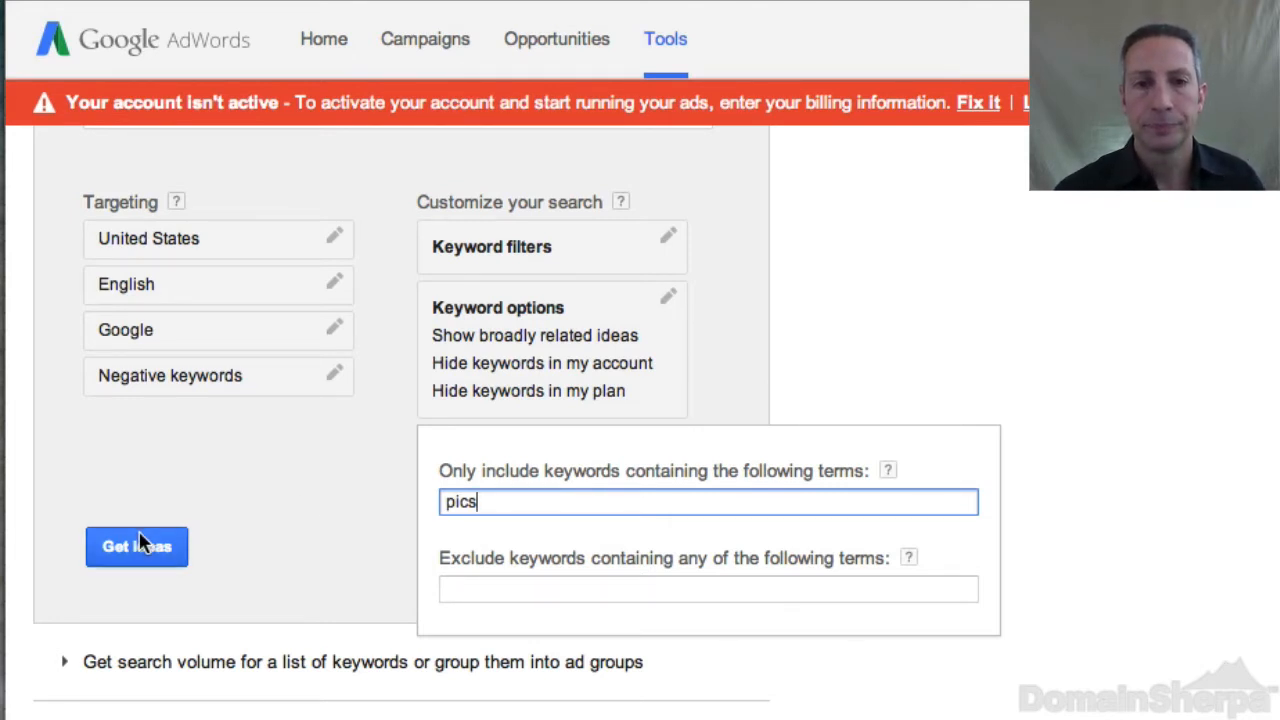
Run the search and show the Keyword ideas list for pics.
left_click(136, 546)
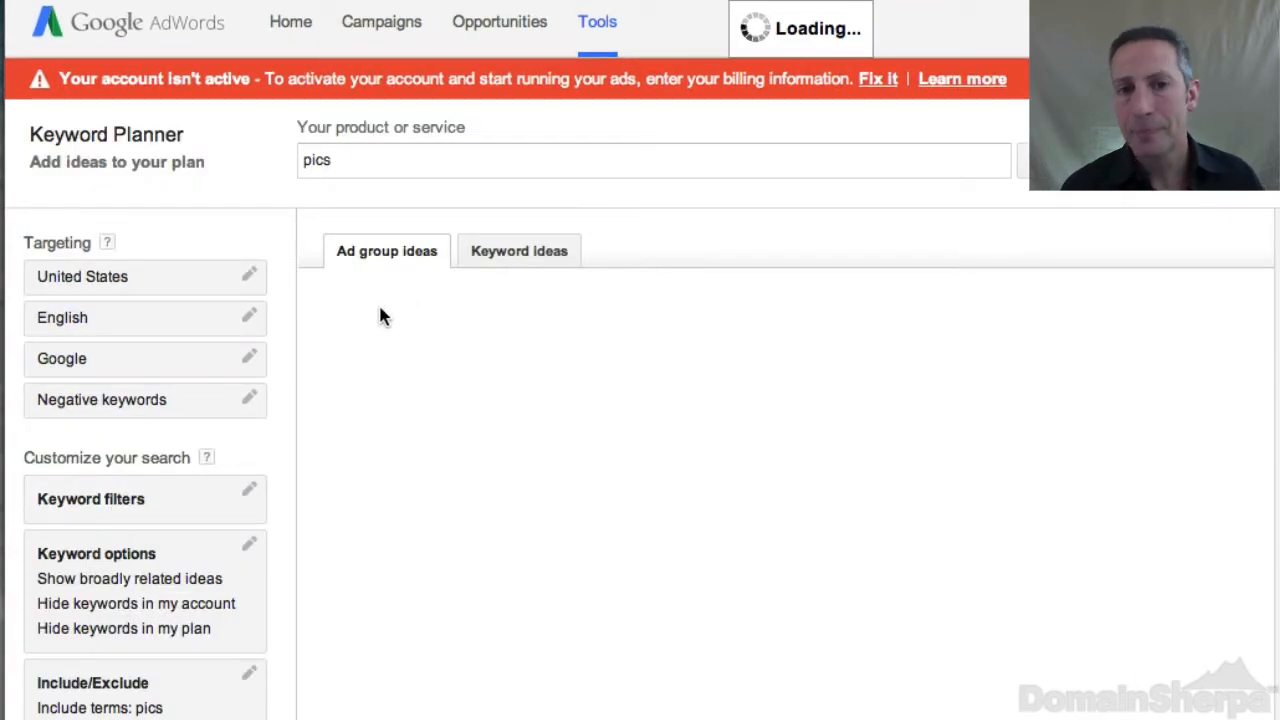
left_click(519, 251)
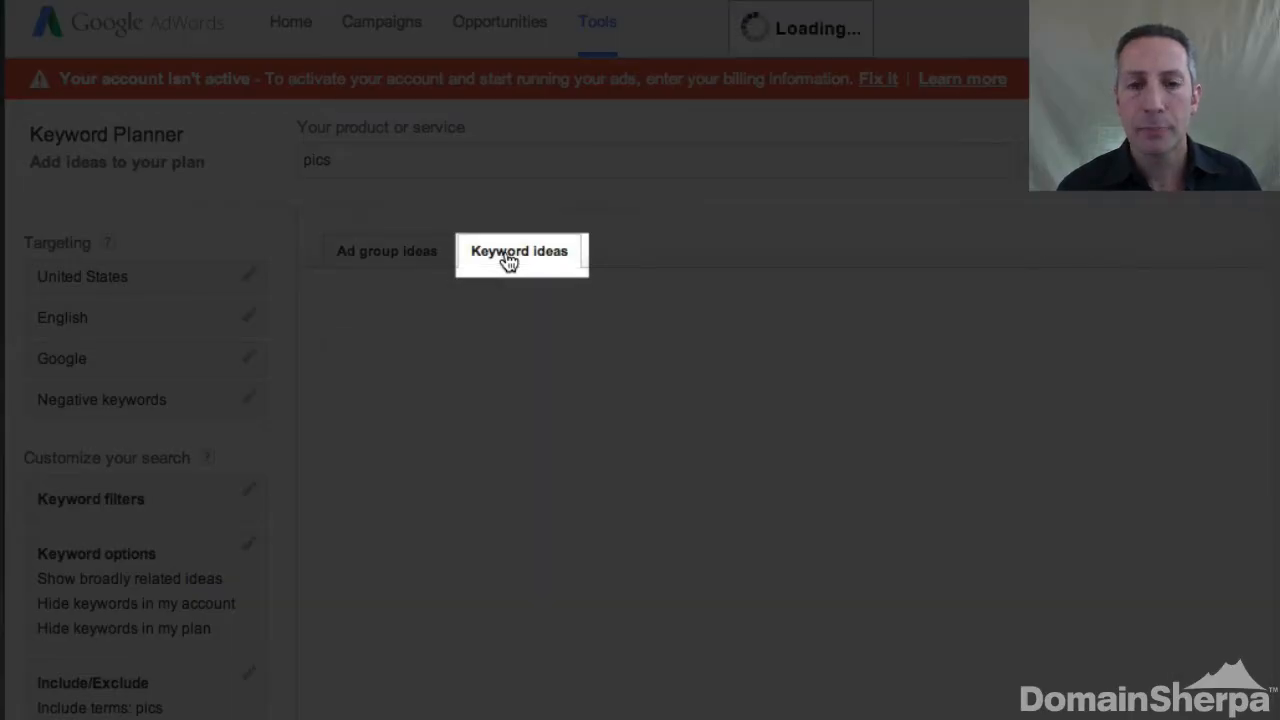
left_click(519, 251)
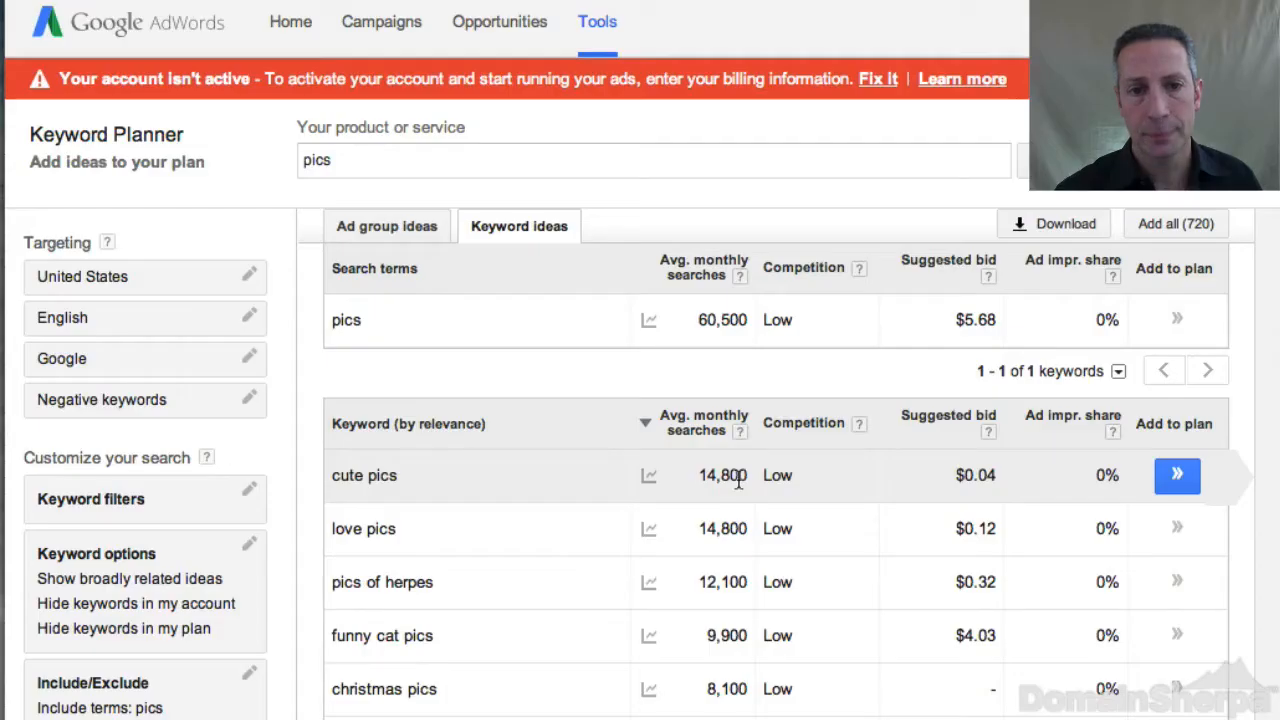
mouse_move(1175, 223)
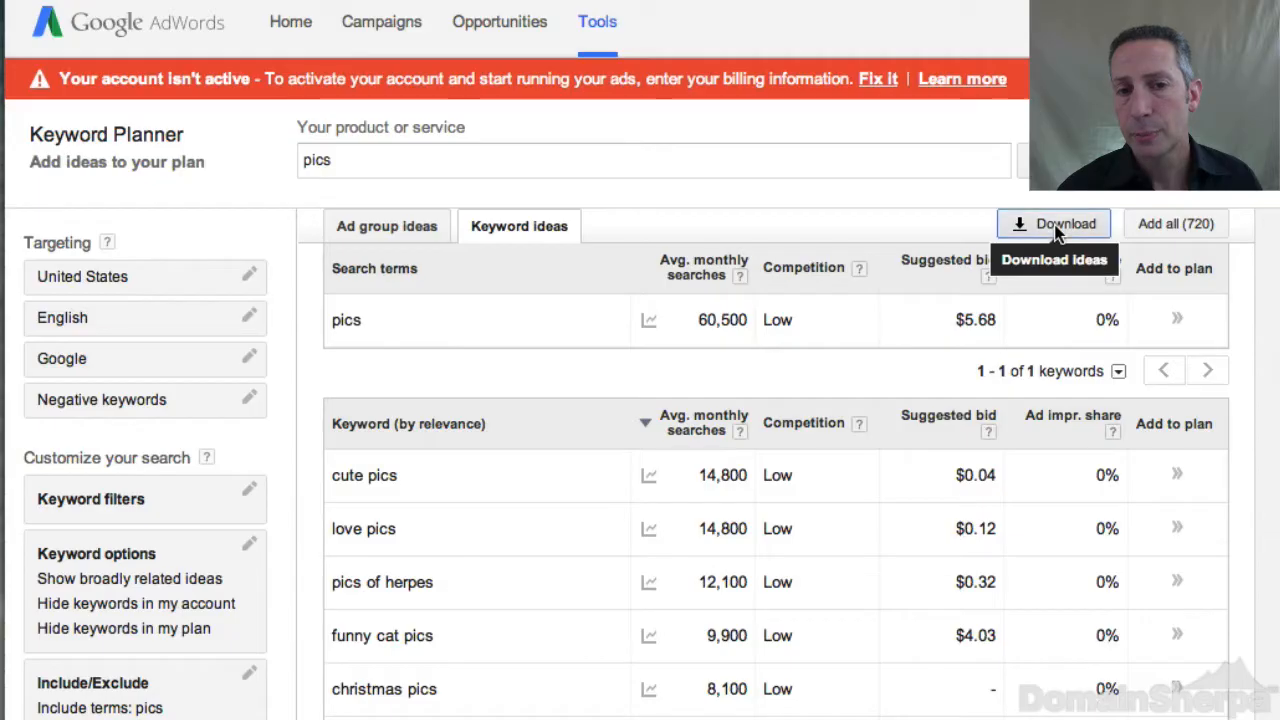
Download the pics keyword statistics as an Excel CSV file.
left_click(1053, 223)
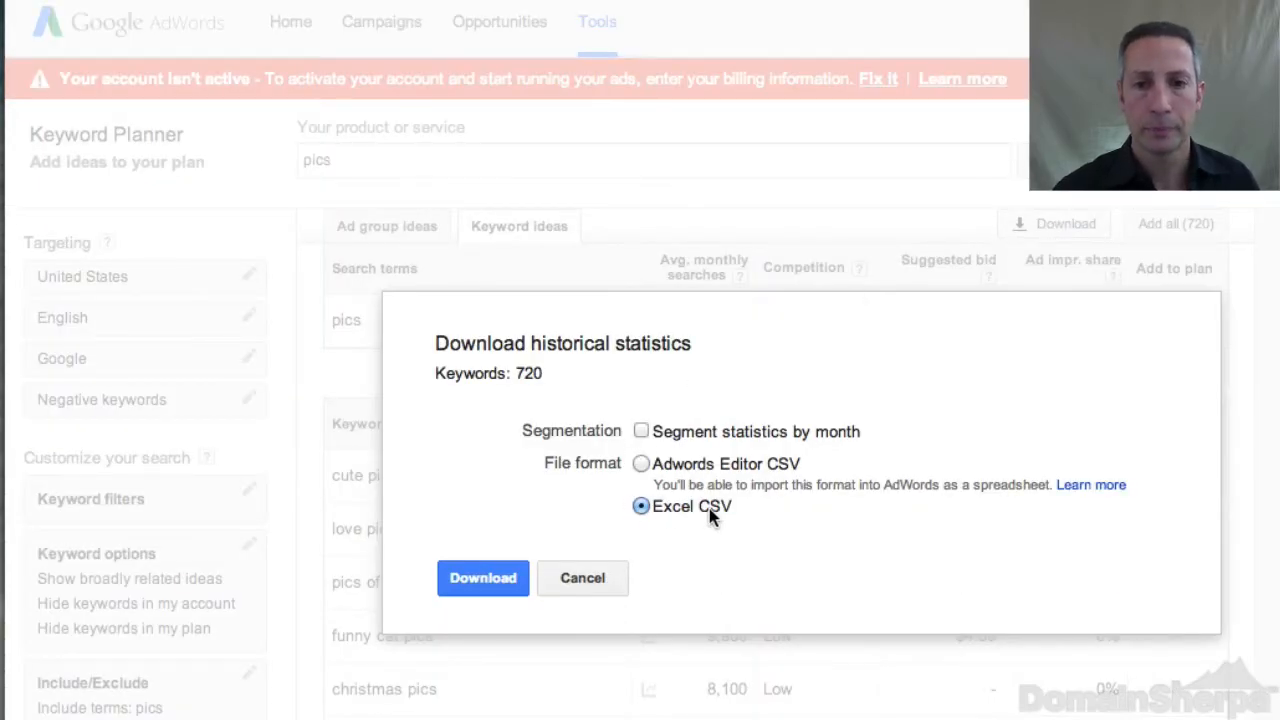
left_click(483, 578)
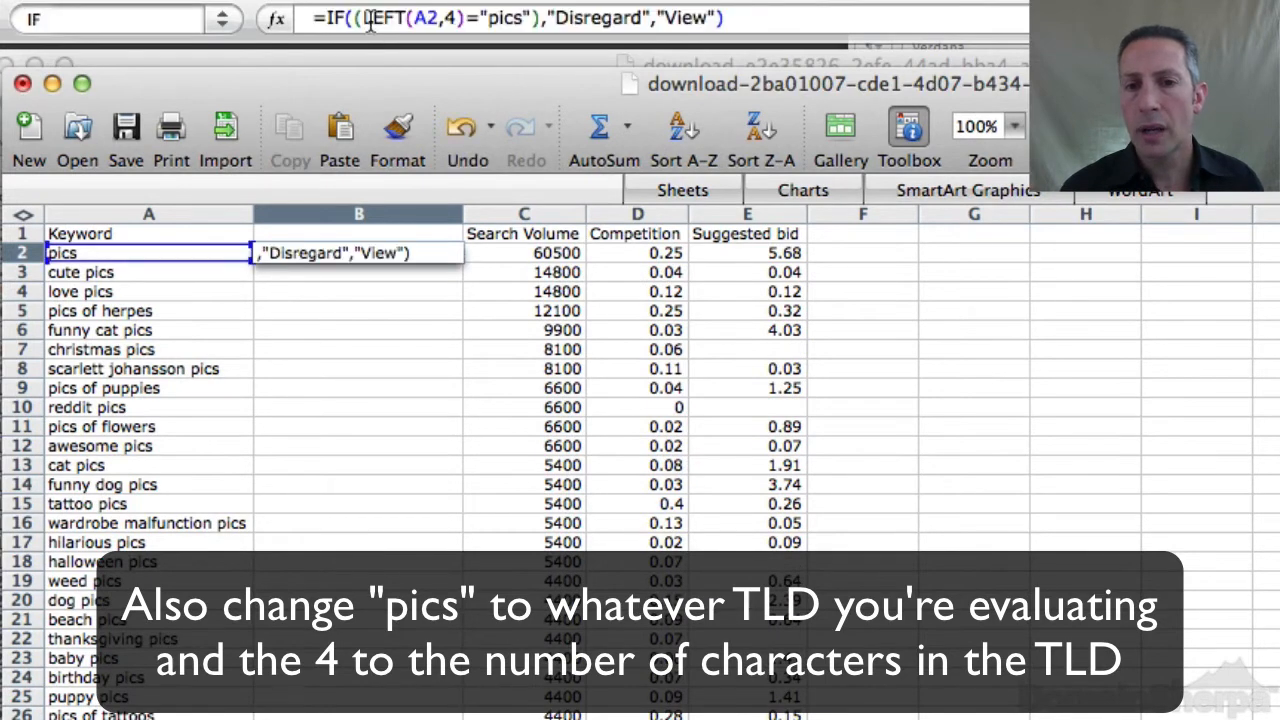
Confirm the IF formula in B2 and scroll to find the last keyword row 721.
key("Return")
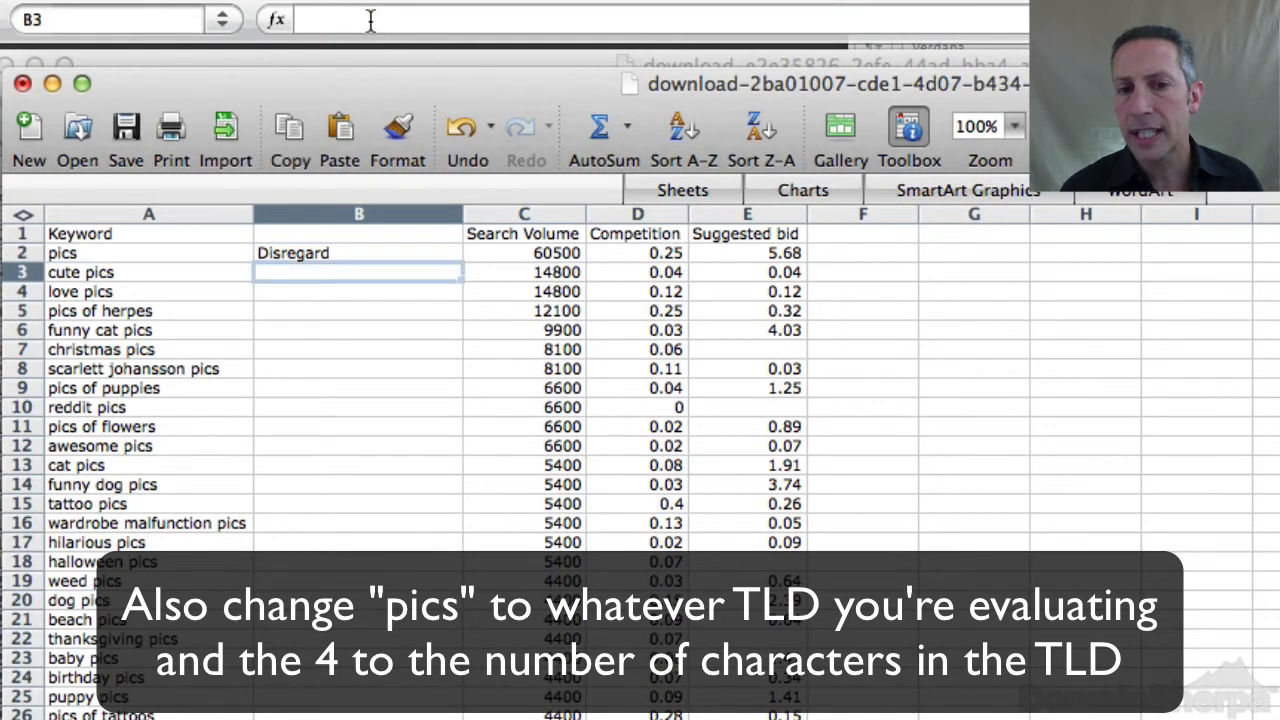
left_click(358, 252)
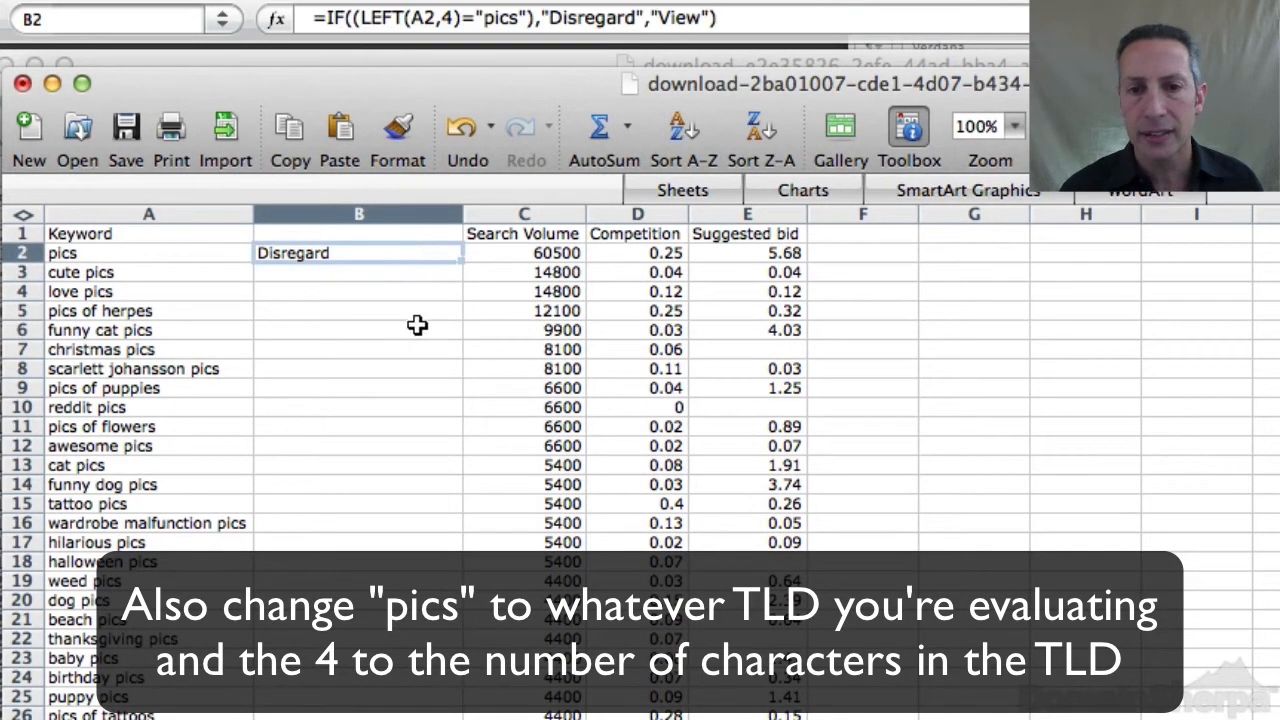
scroll("down", 3)
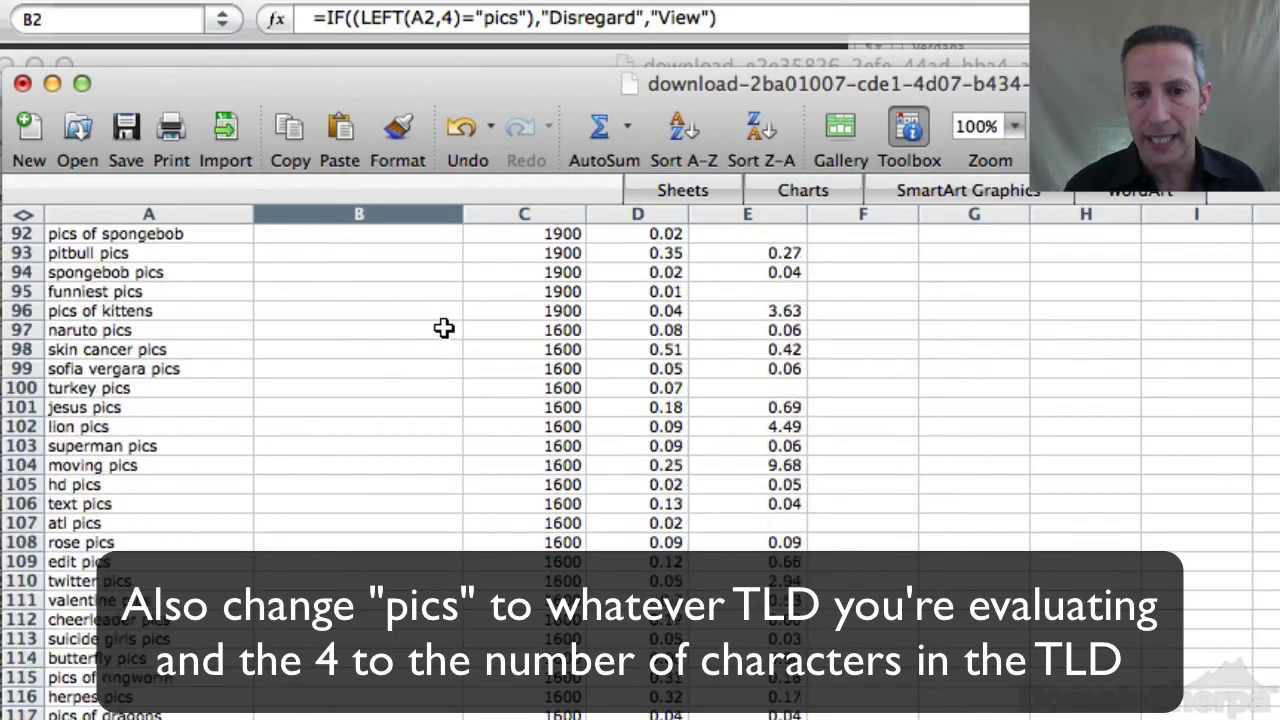
scroll("down", 3)
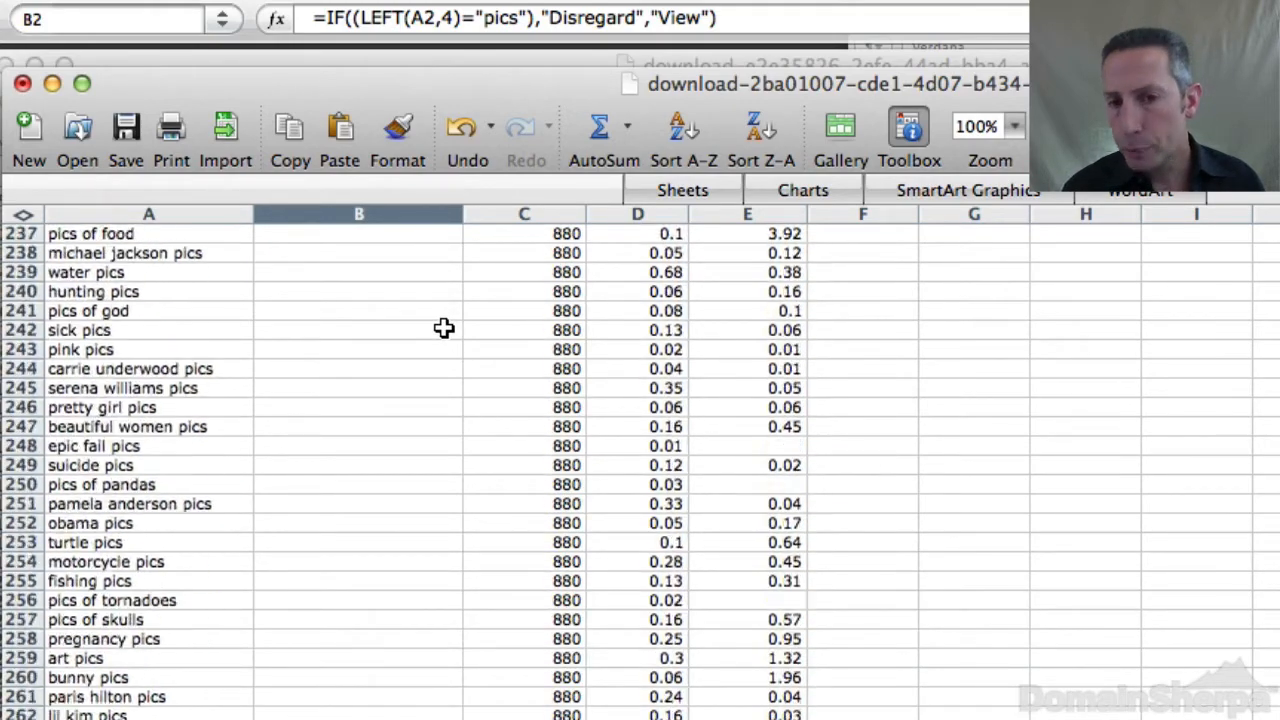
scroll("down", 3)
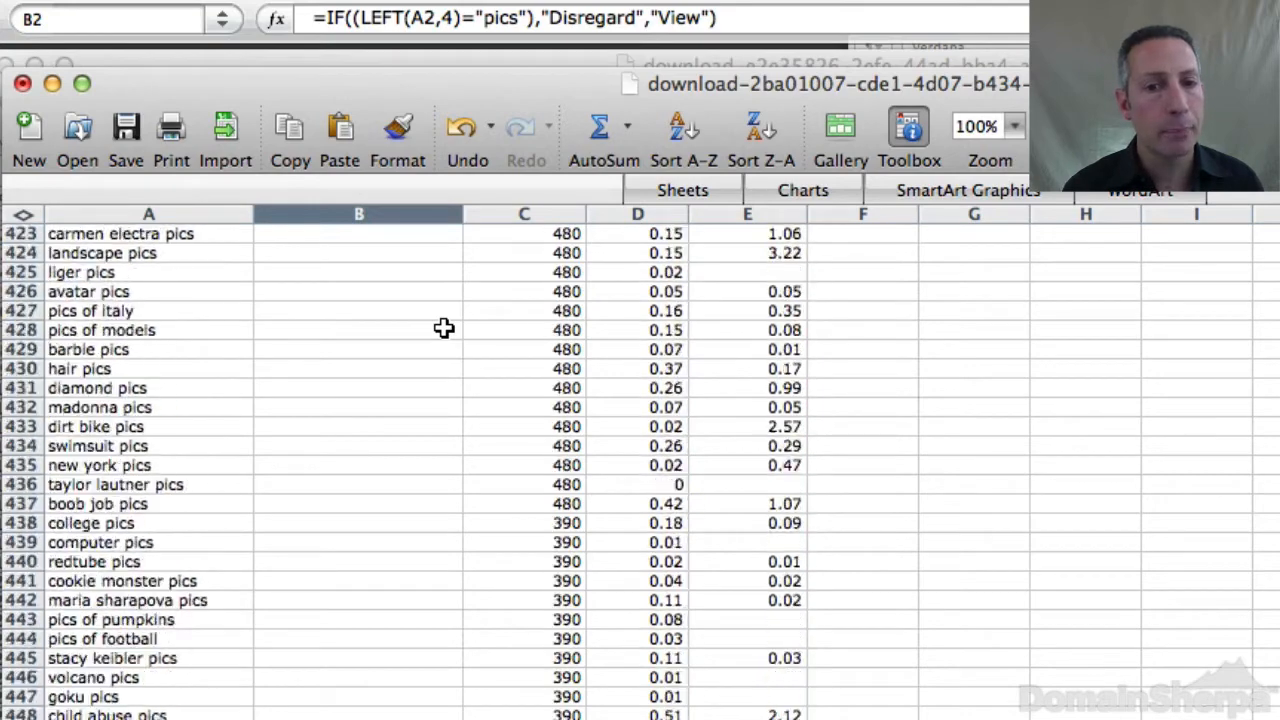
scroll("down", 3)
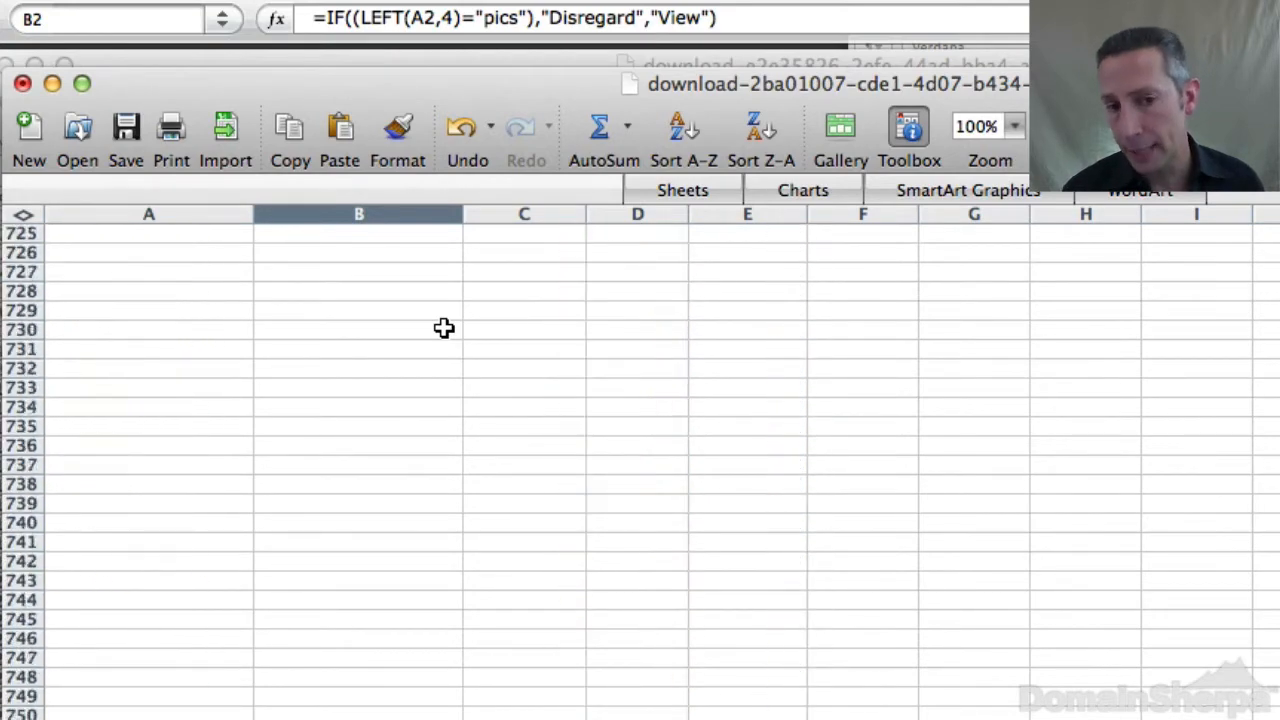
scroll("up", 3)
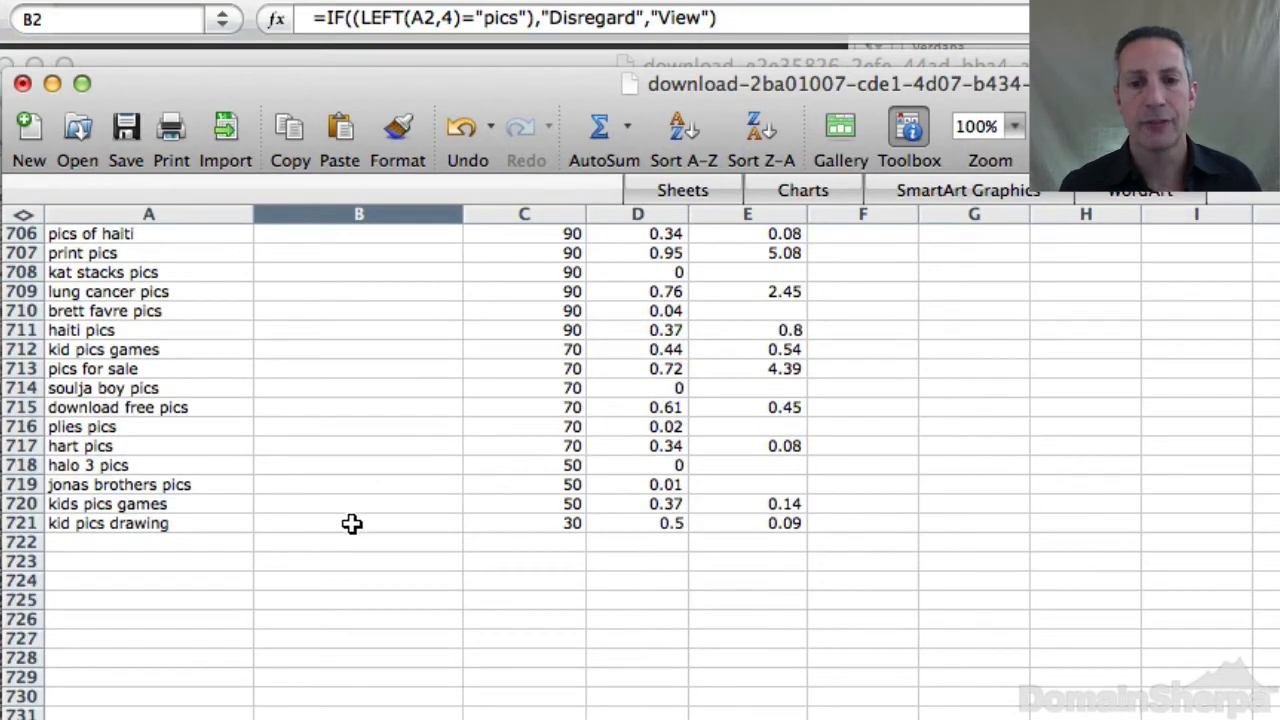
Fill the View/Disregard formula down column B from B2 to B721.
right_click(351, 523)
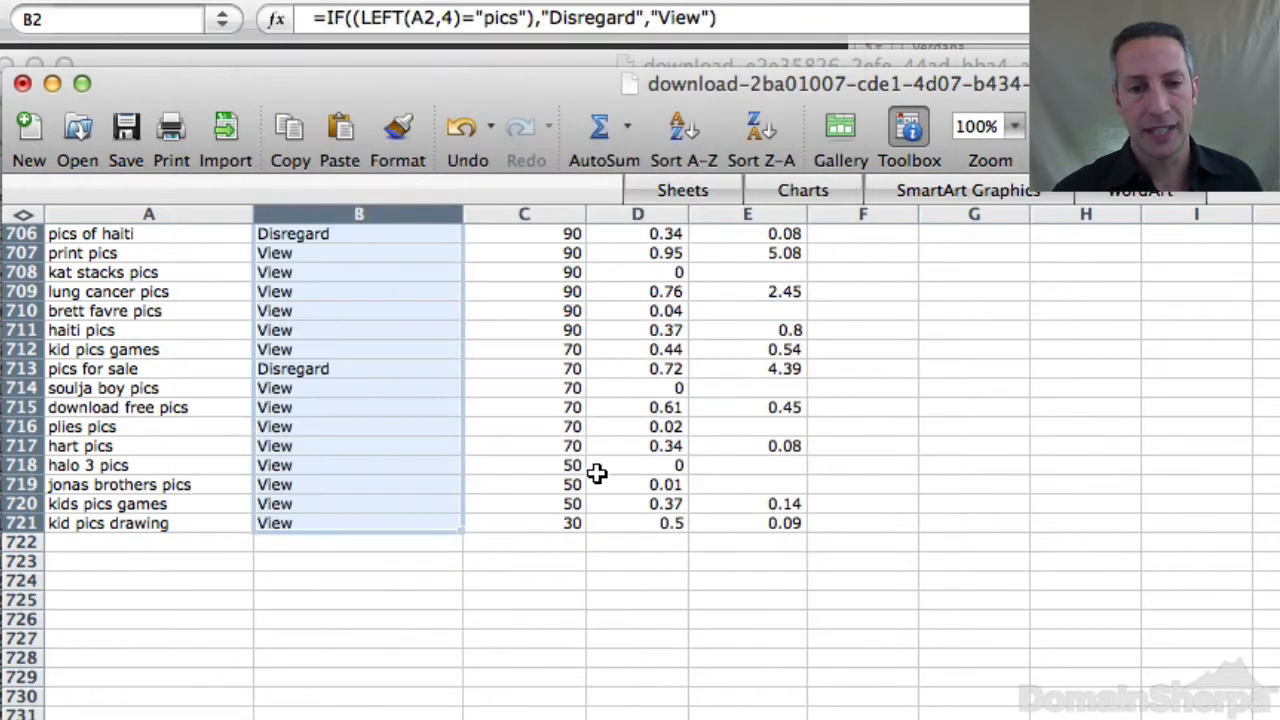
scroll("up", 3)
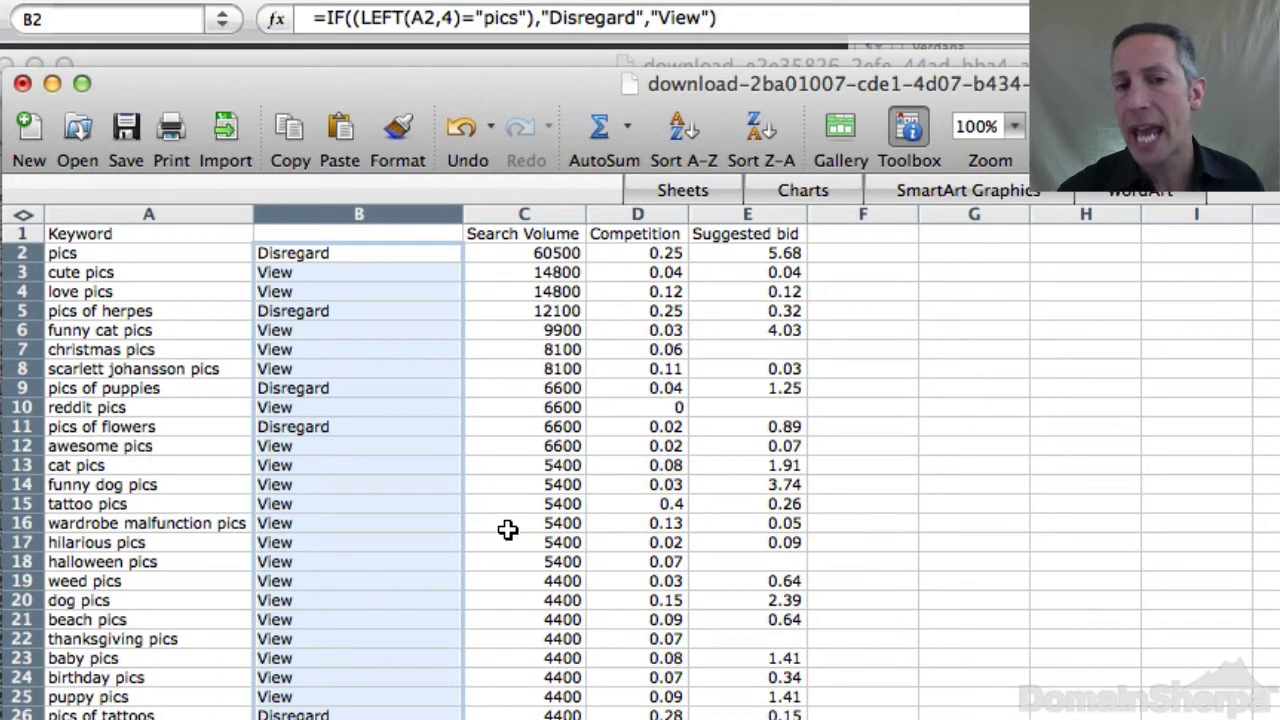
mouse_move(395, 391)
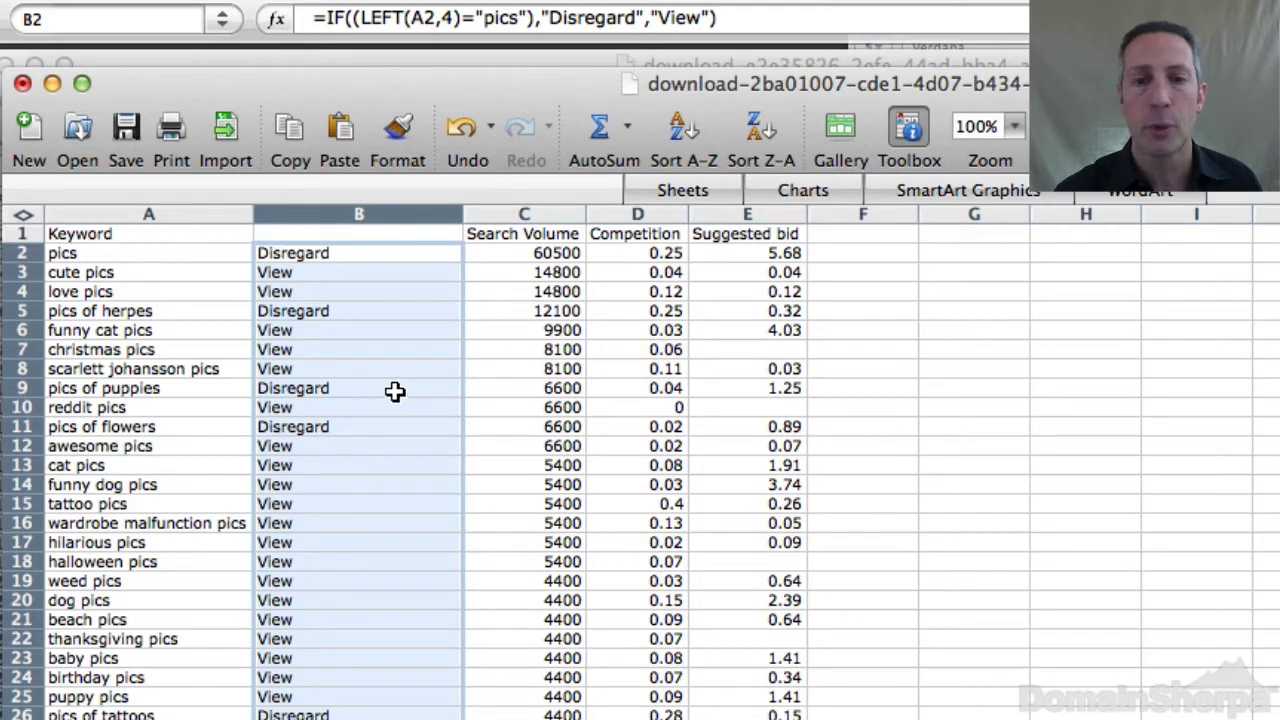
Insert a blank column before the Search Volume column.
left_click(359, 388)
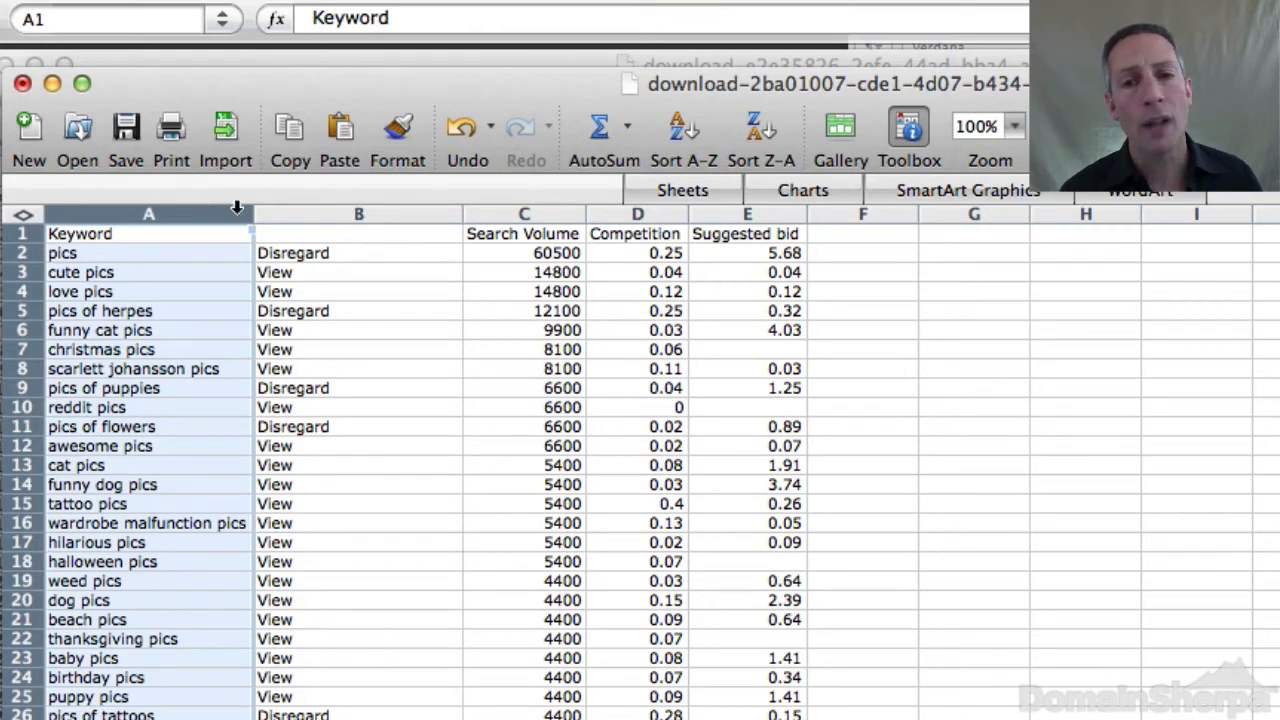
left_click(523, 214)
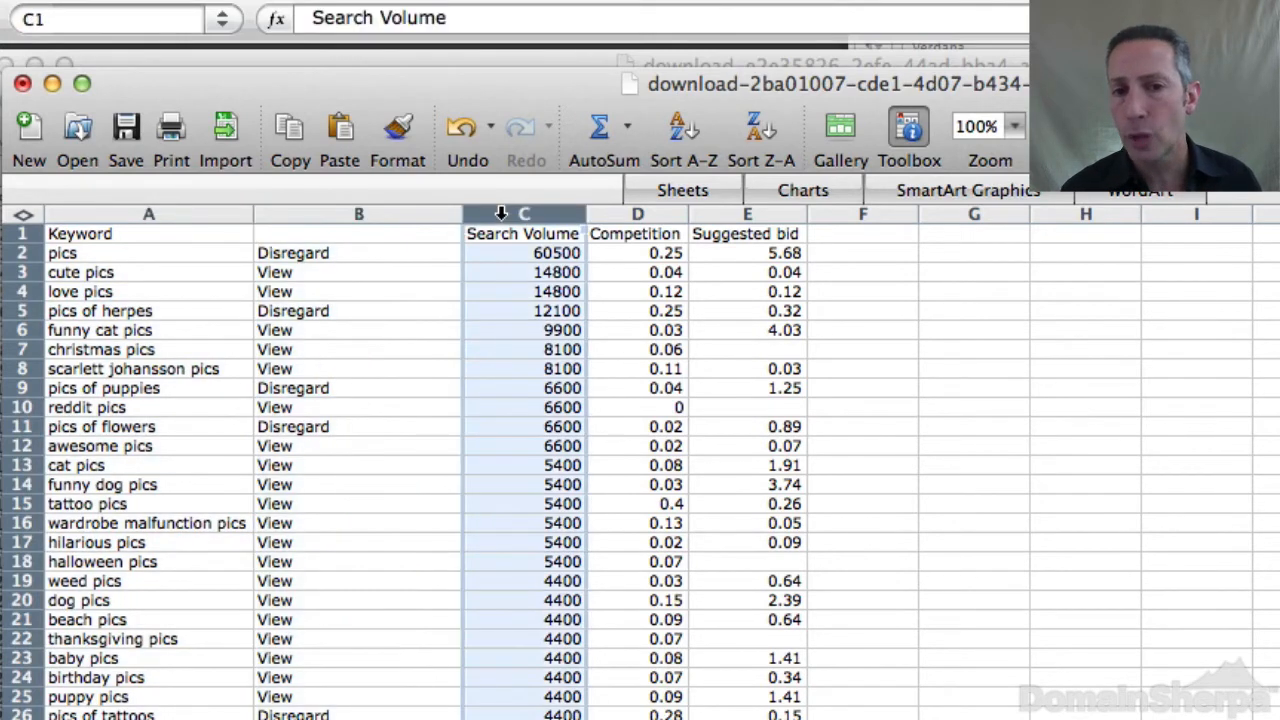
right_click(523, 214)
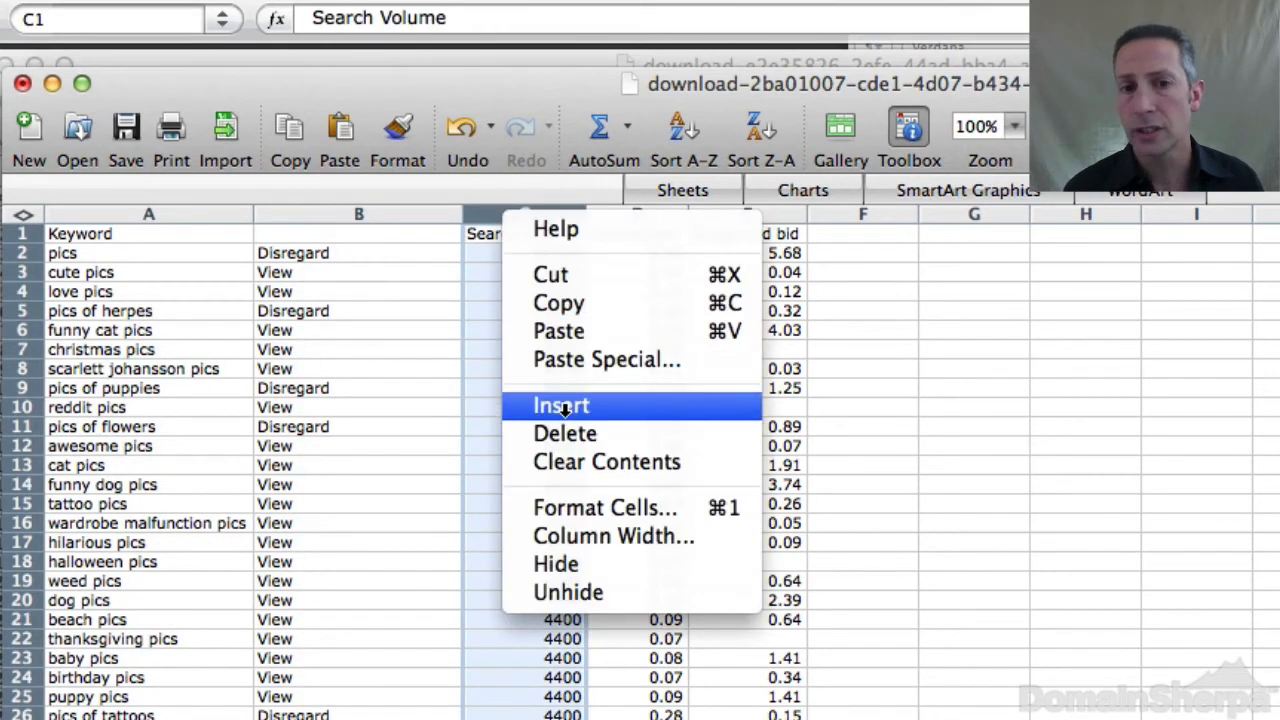
left_click(560, 405)
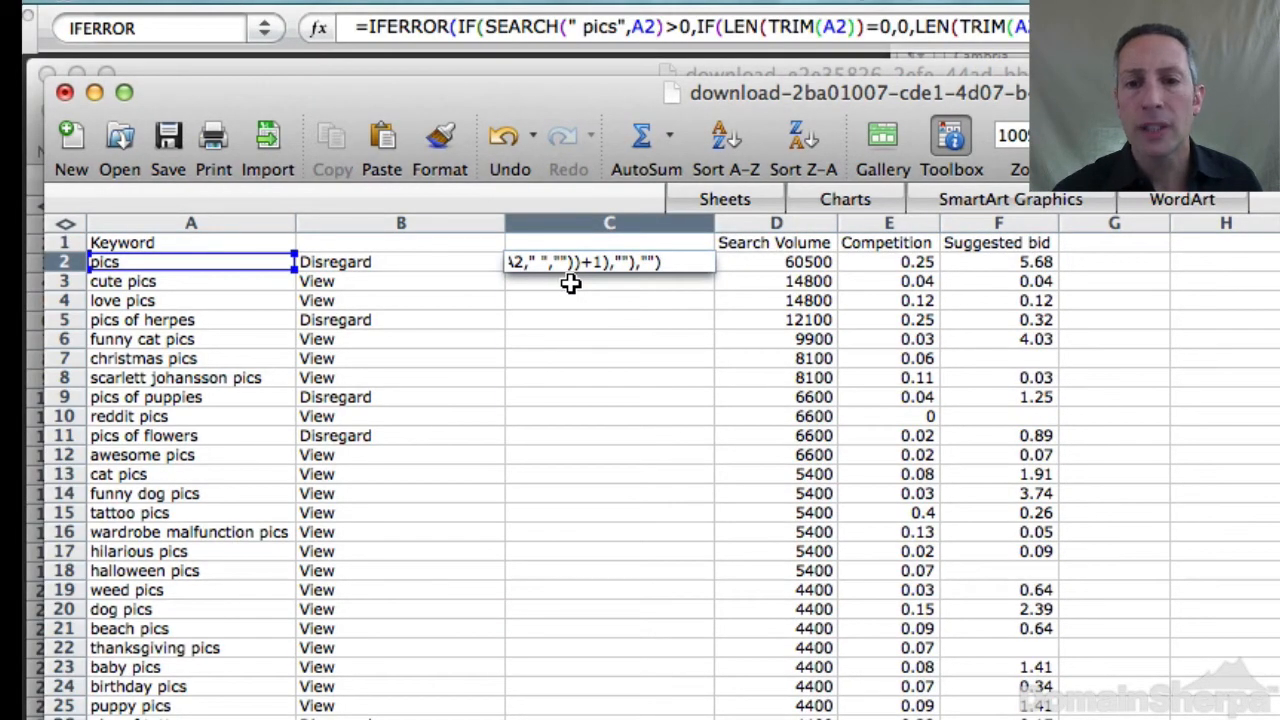
Verify the IFERROR word-count formula in C2 down column C and finish the Word Count heading.
left_click(609, 261)
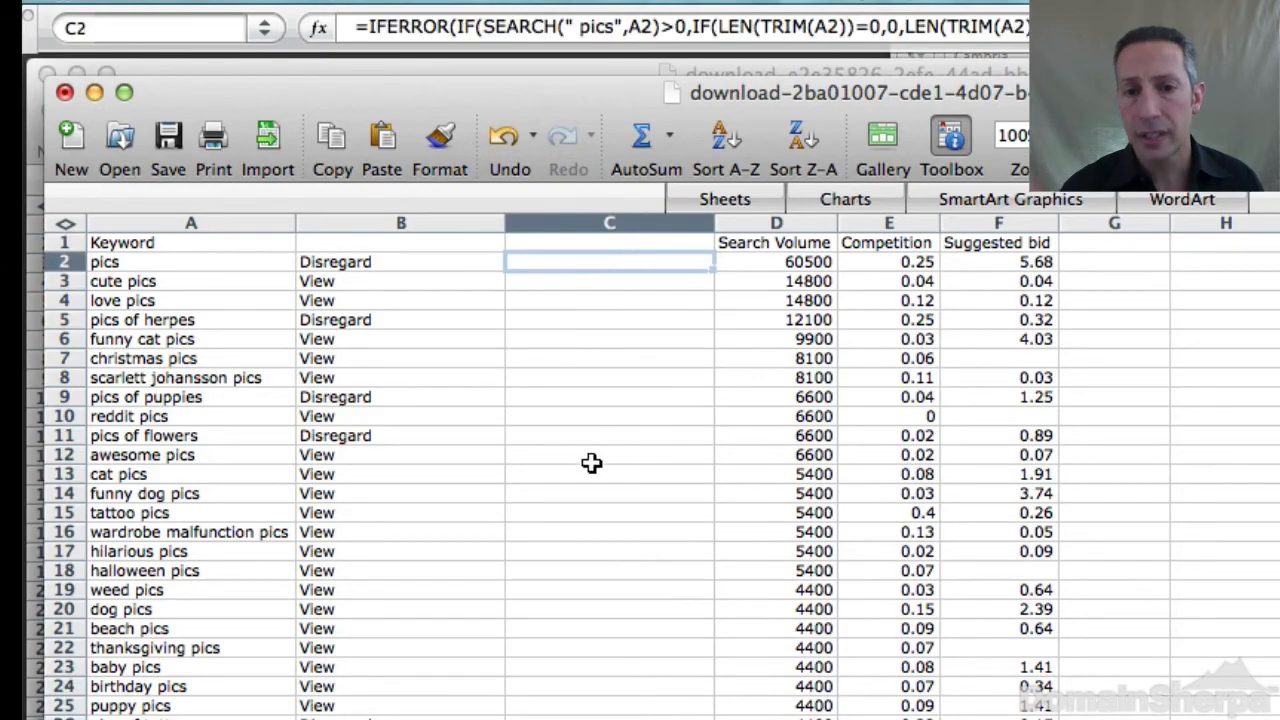
scroll("down", 3)
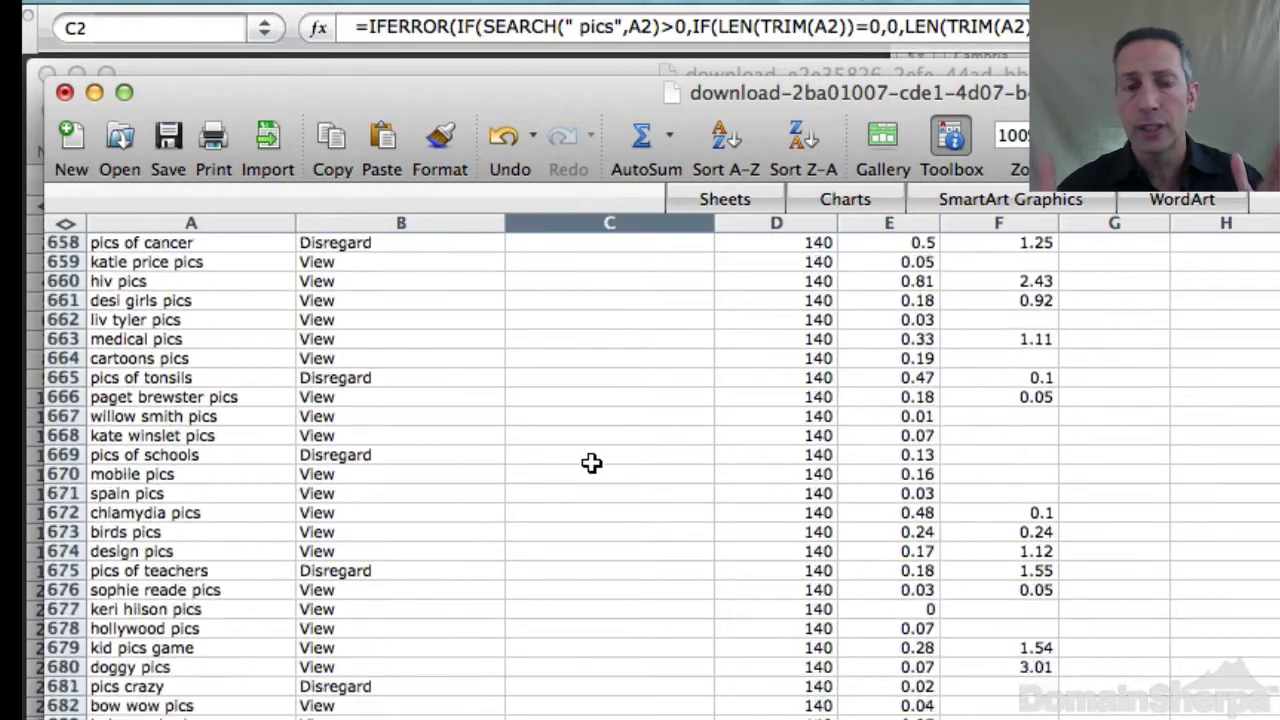
scroll("down", 3)
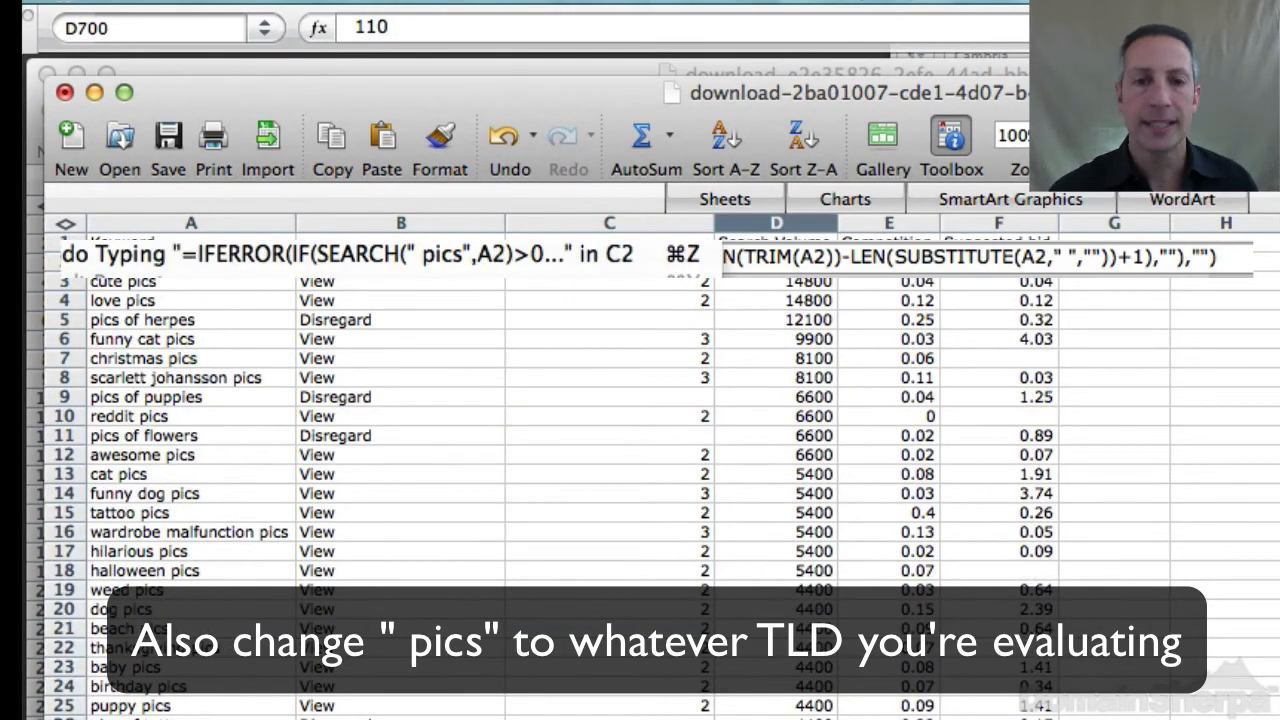
left_click(609, 261)
type("Wo")
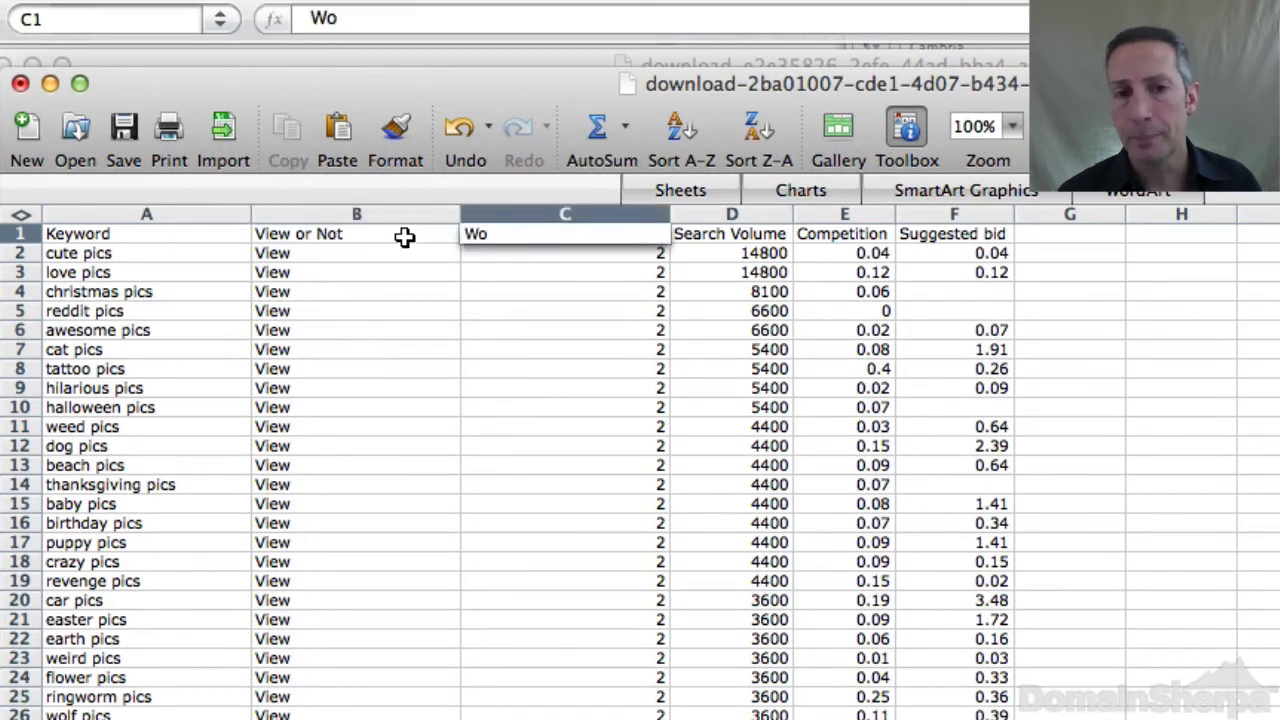
left_click(731, 233)
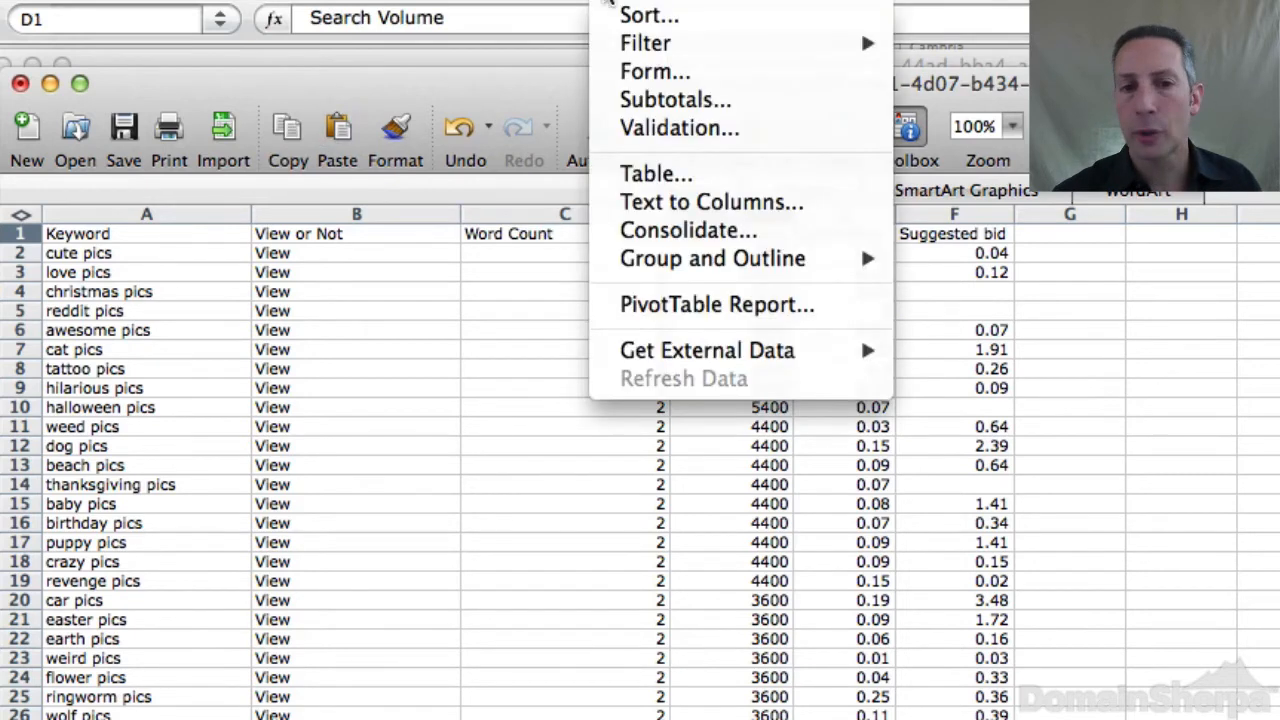
Apply a three-level descending sort to the keyword table: View or Not, Competition, Word Count.
left_click(620, 0)
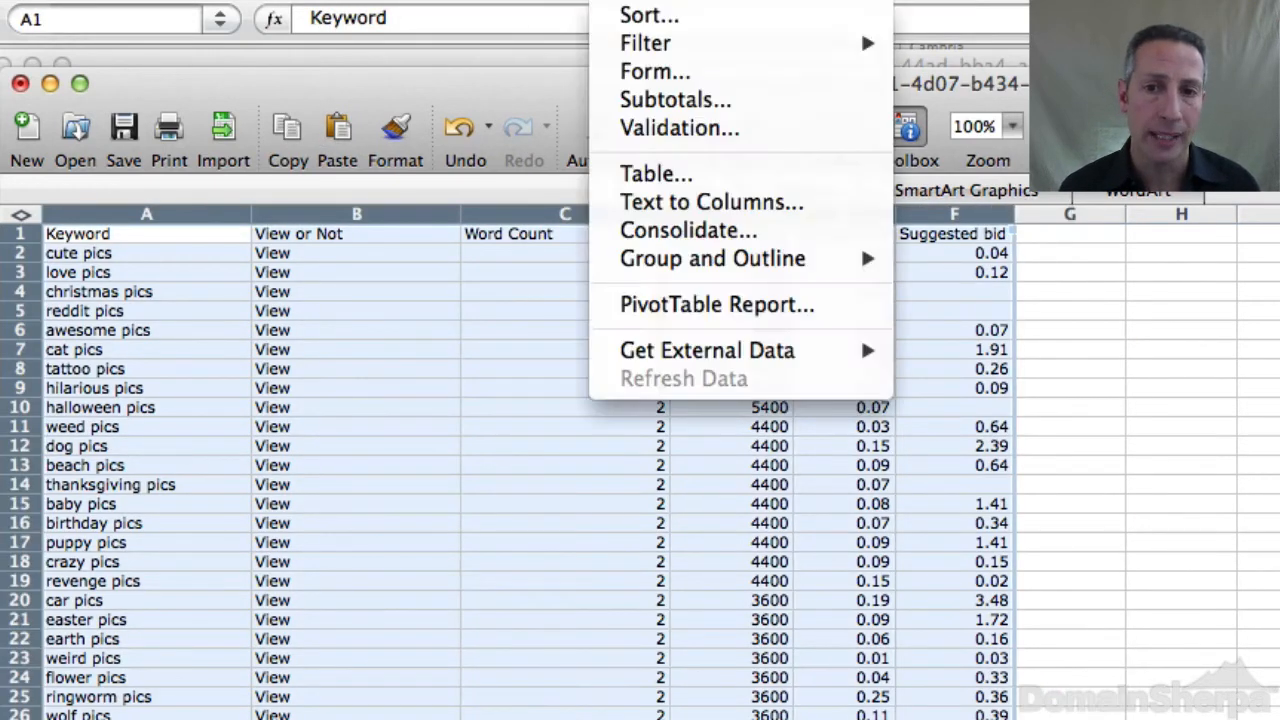
left_click(649, 14)
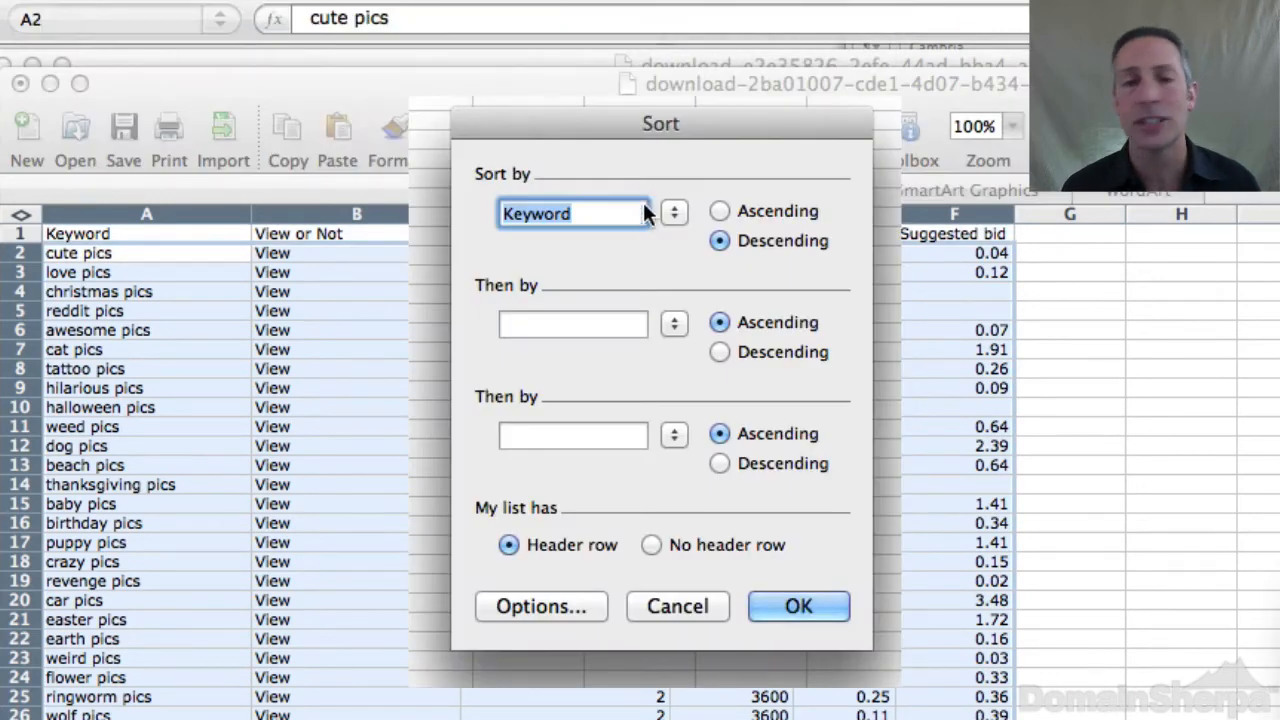
left_click(672, 212)
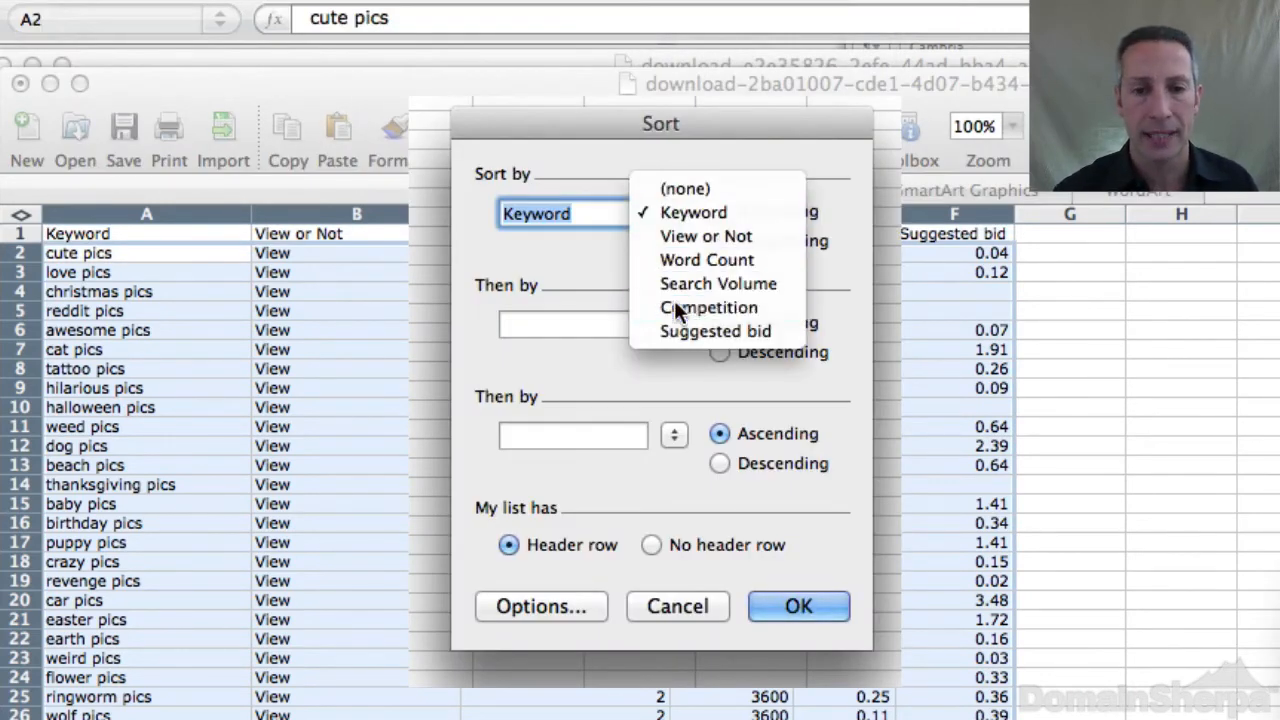
left_click(708, 307)
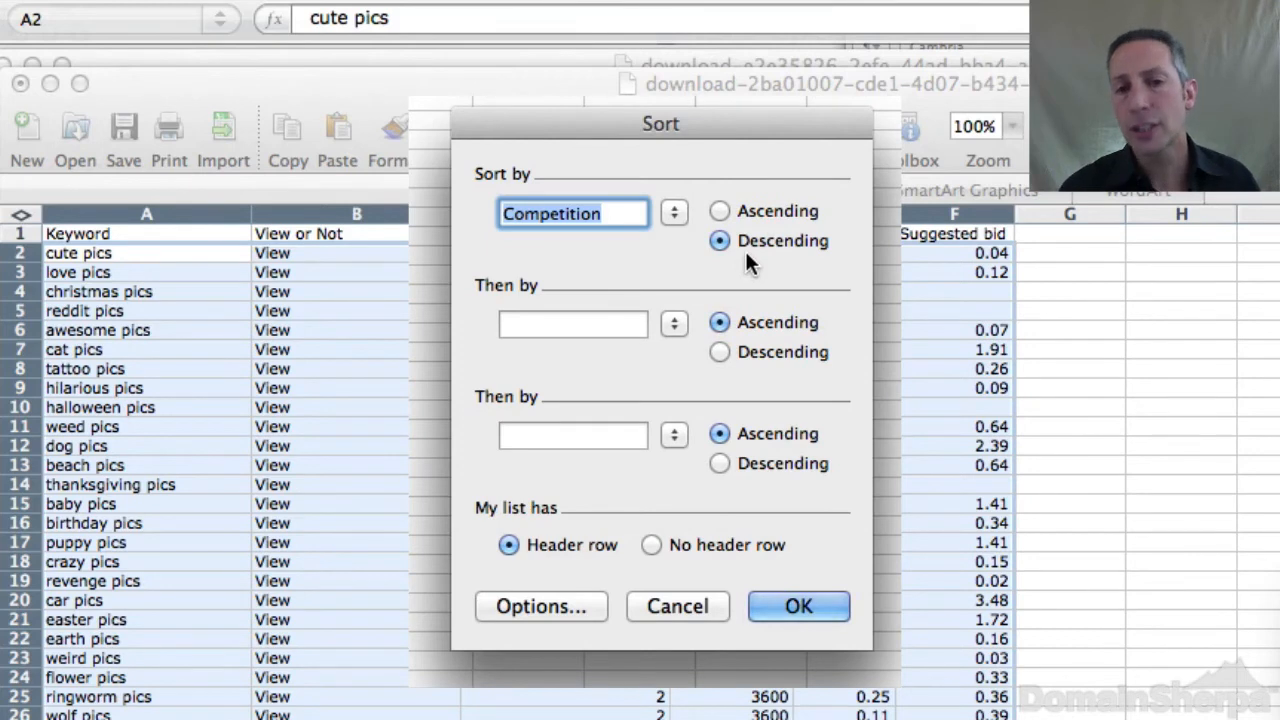
mouse_move(650, 253)
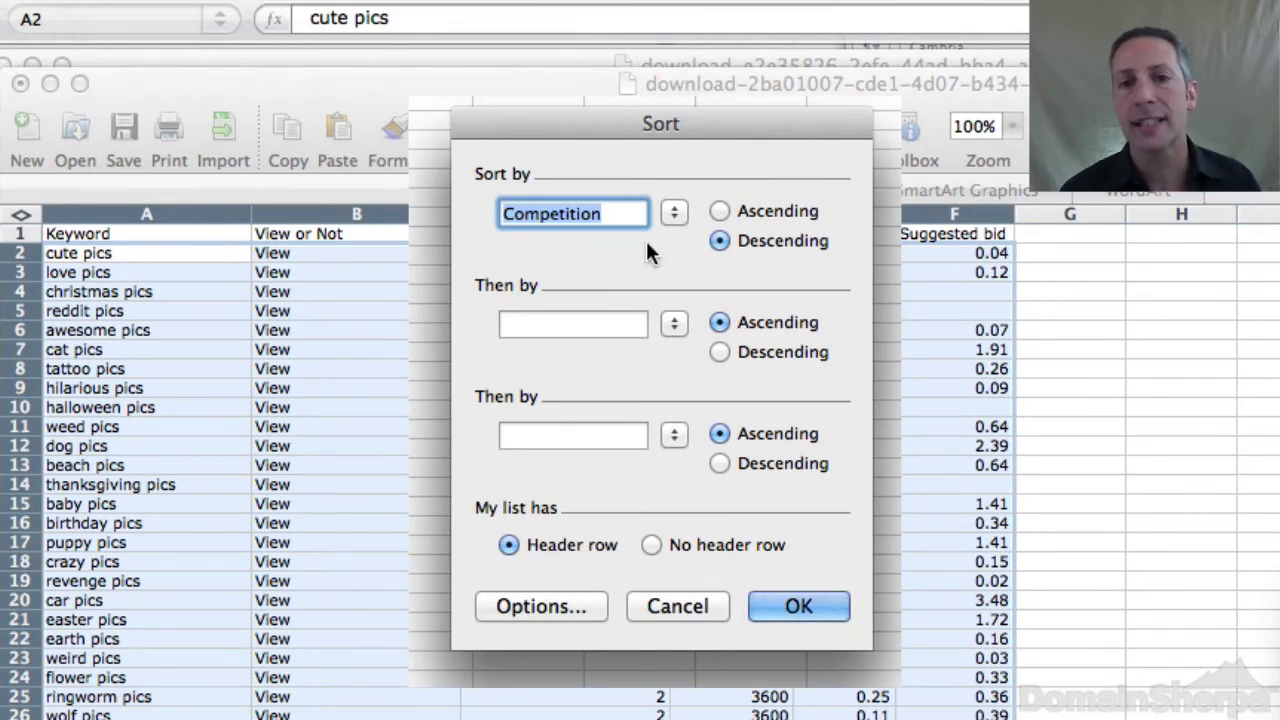
left_click(673, 212)
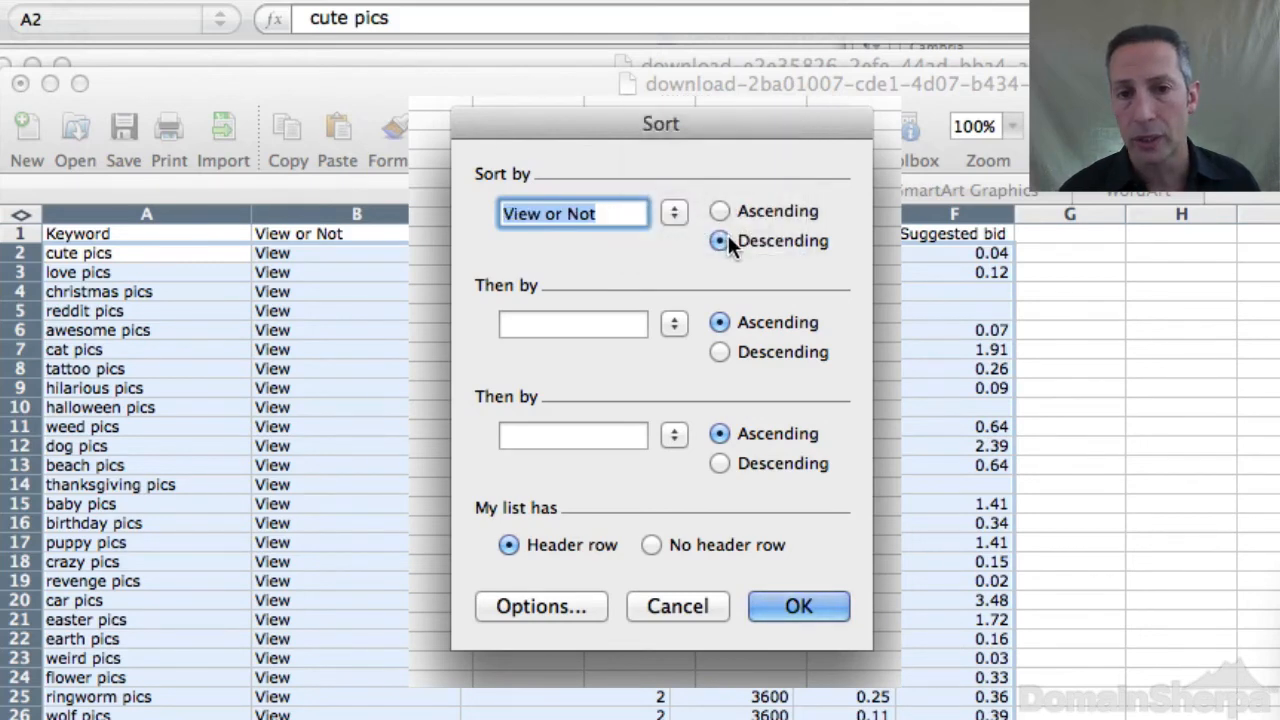
left_click(673, 323)
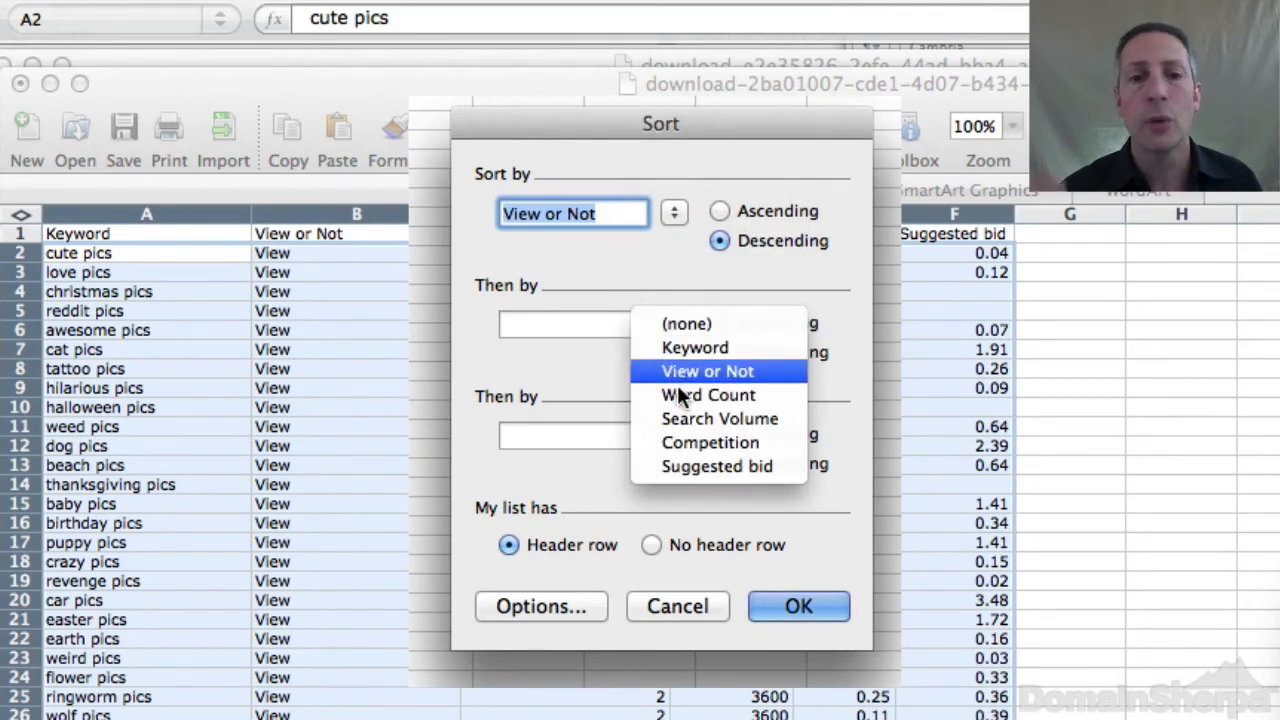
left_click(710, 442)
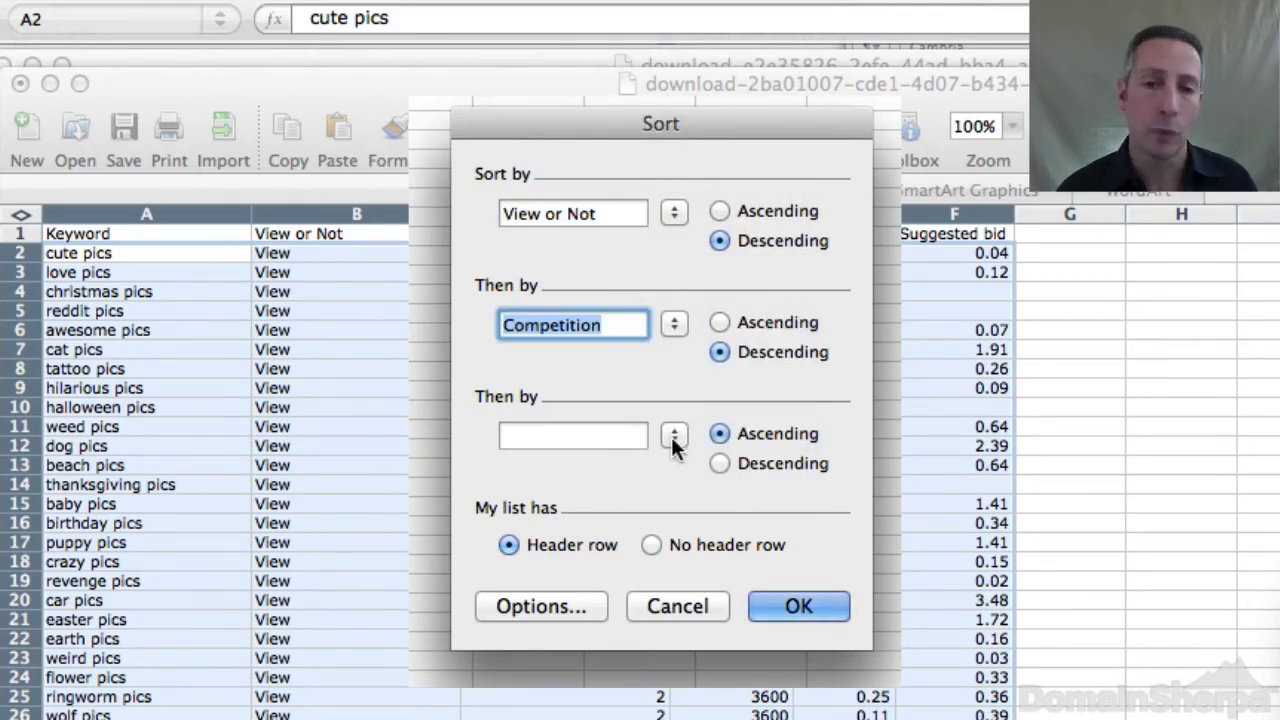
left_click(673, 435)
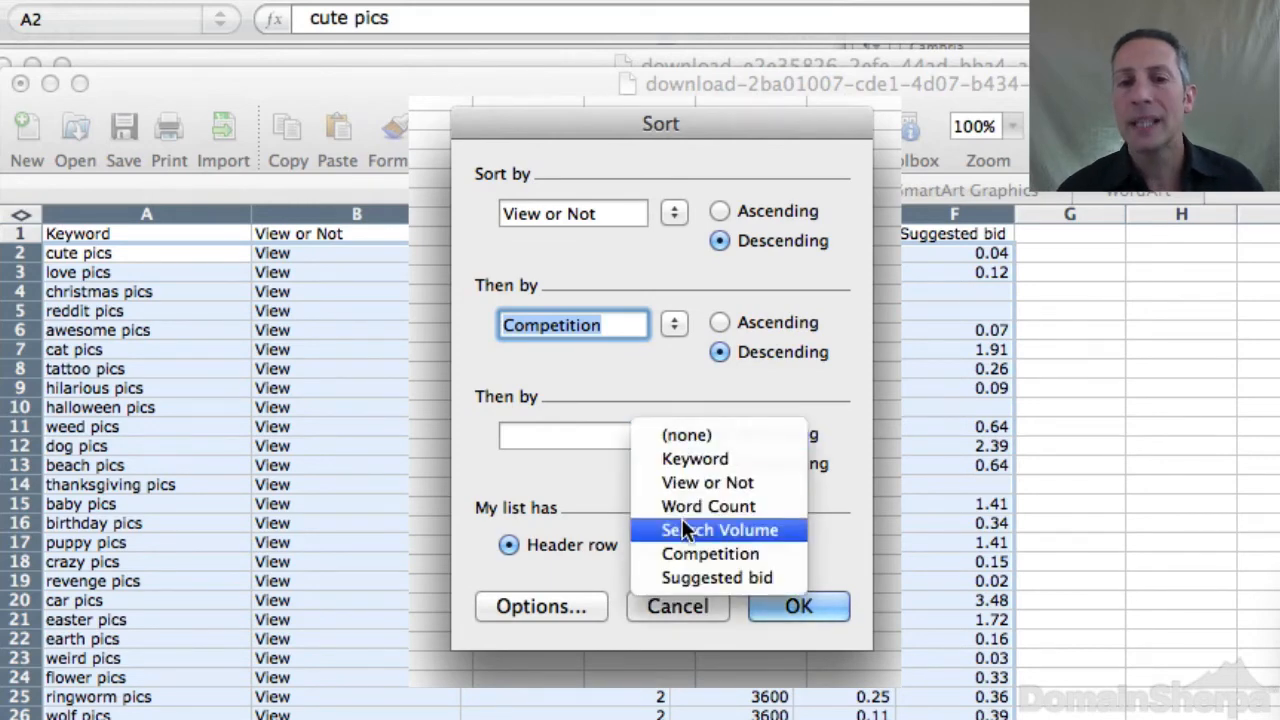
left_click(708, 505)
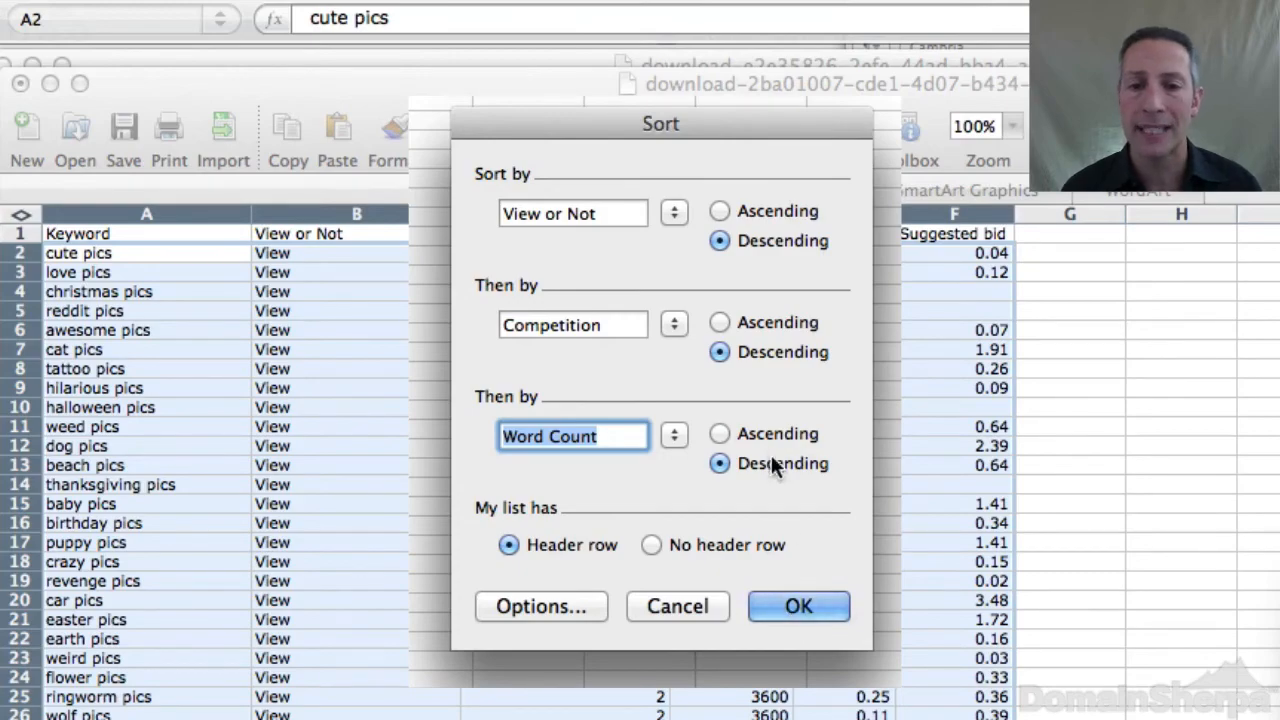
left_click(798, 606)
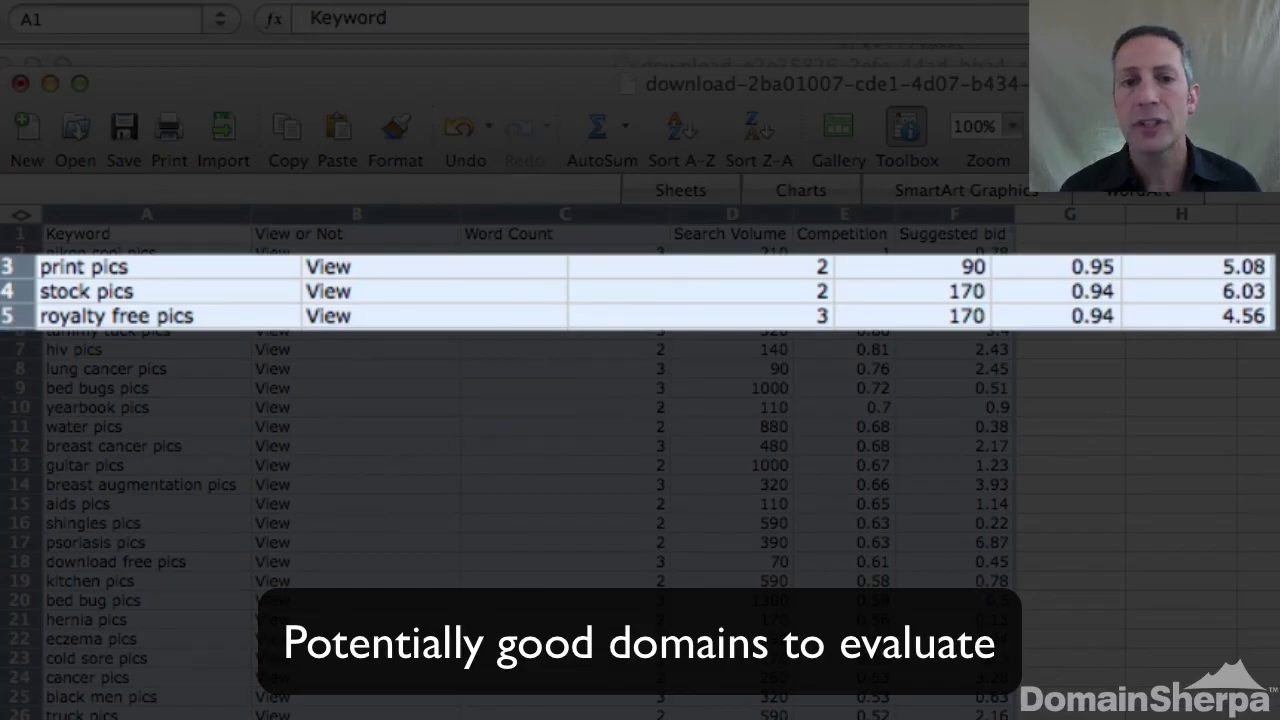
left_click(565, 233)
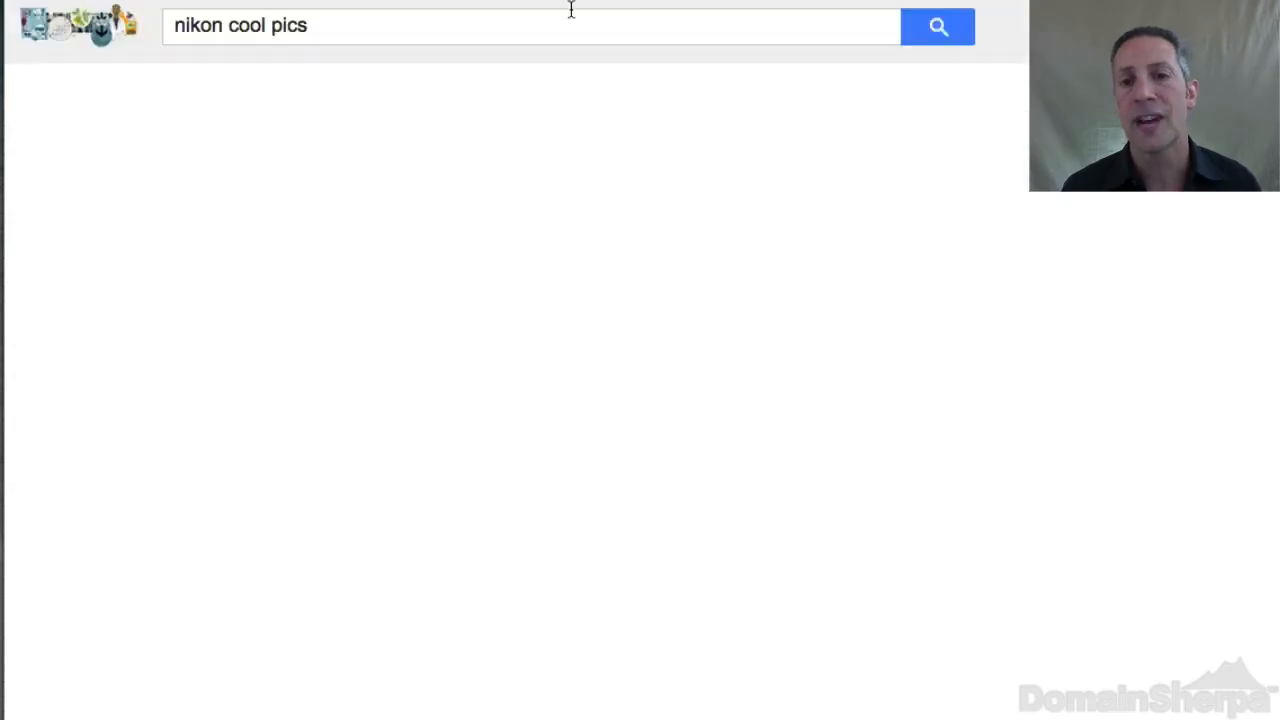
Search Google for 'nikon cool pics' and review the Coolpix-dominated results.
left_click(937, 26)
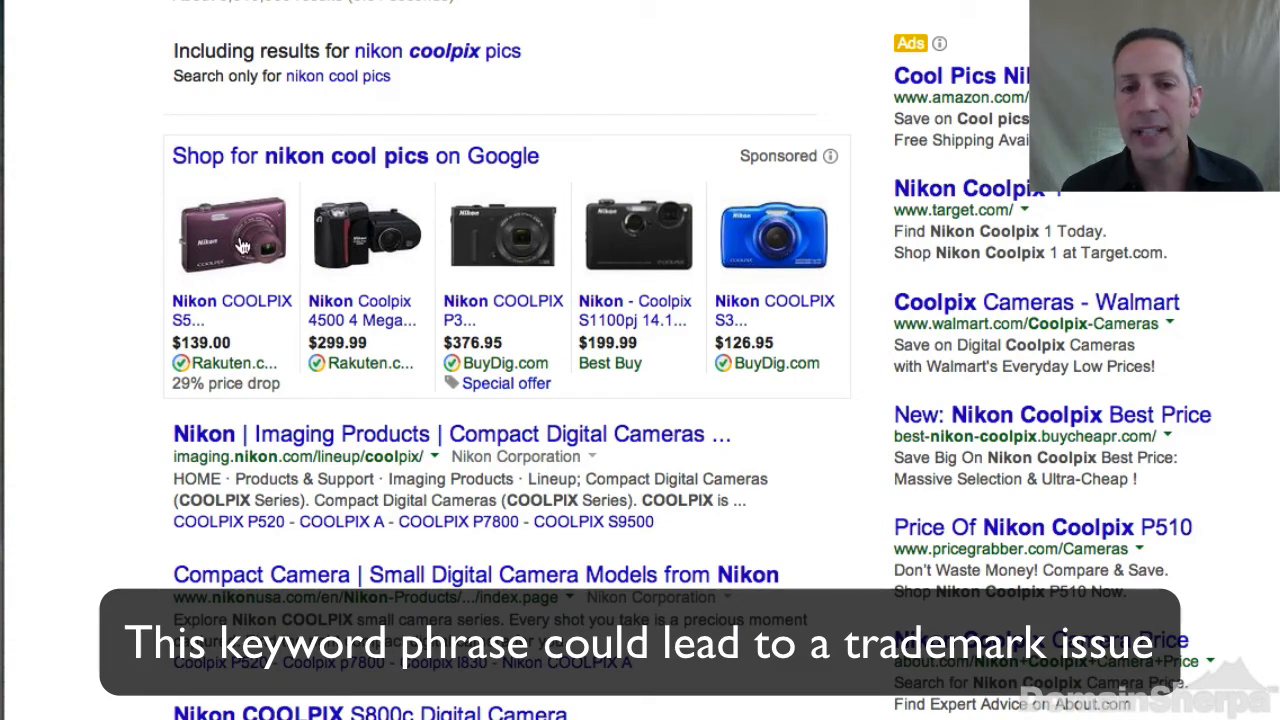
mouse_move(848, 260)
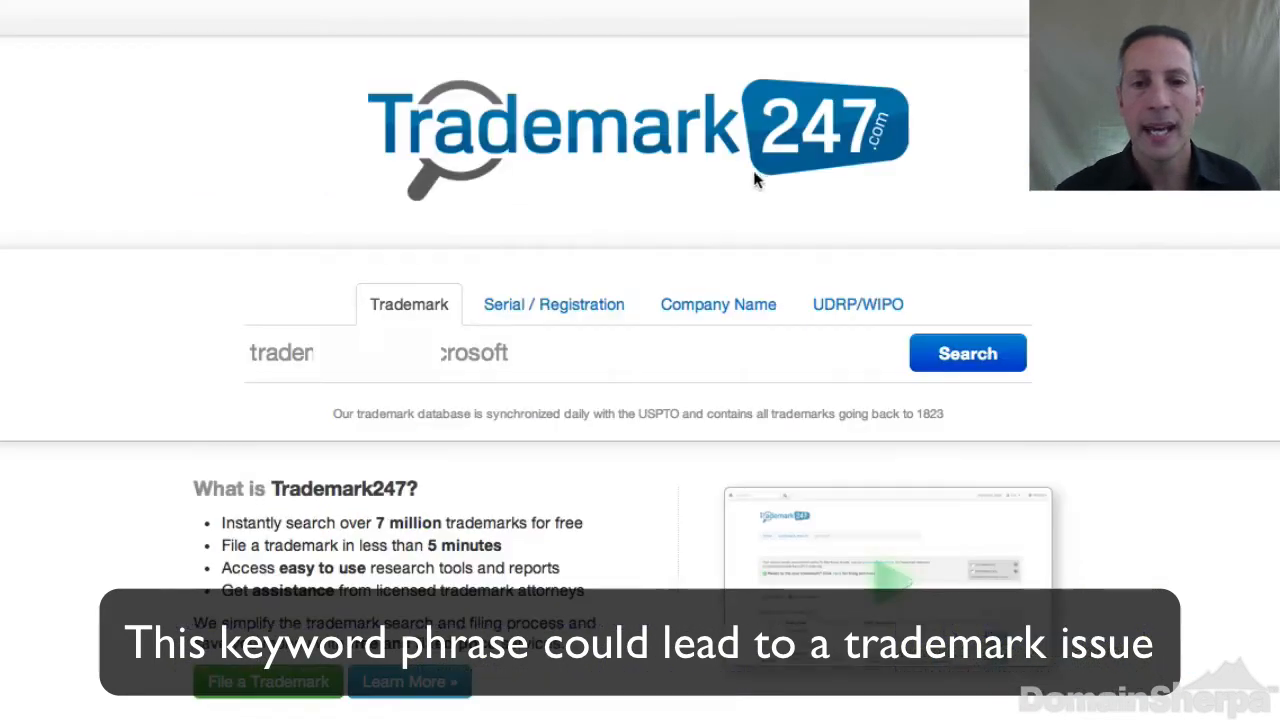
Search Trademark247 for 'nikon' and scroll through the 53 matching trademarks.
left_click(966, 352)
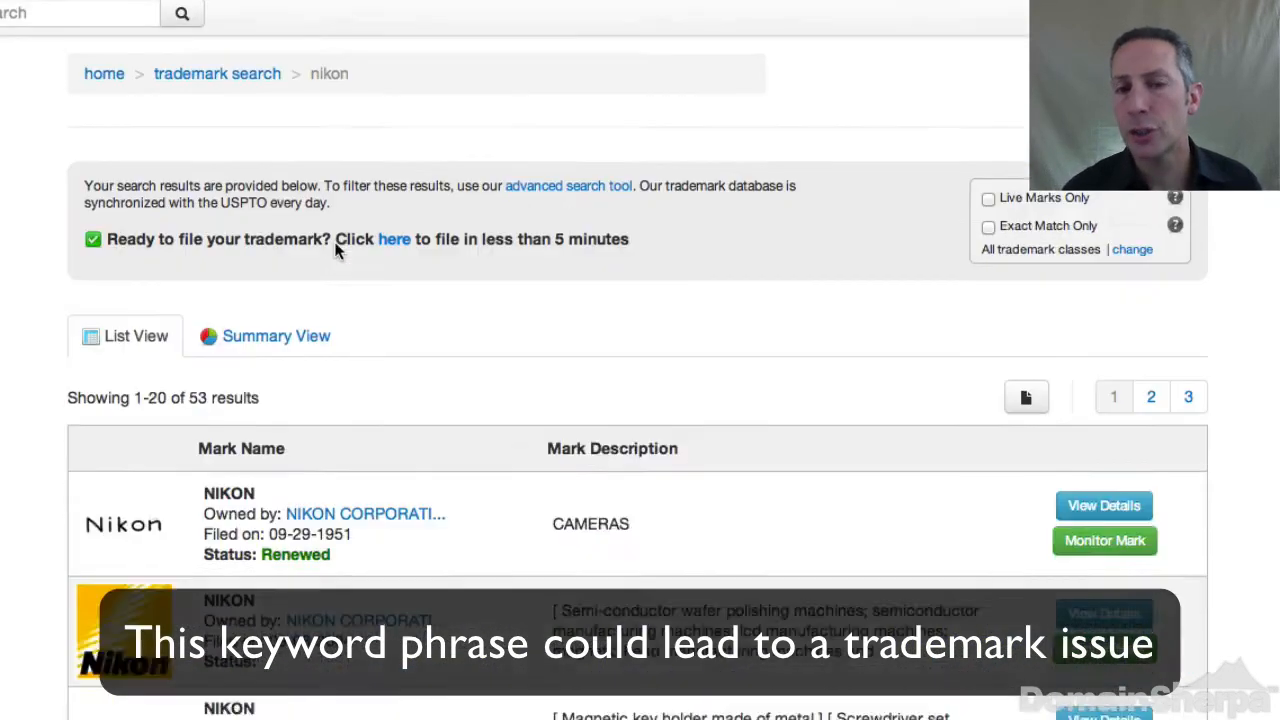
scroll("down", 3)
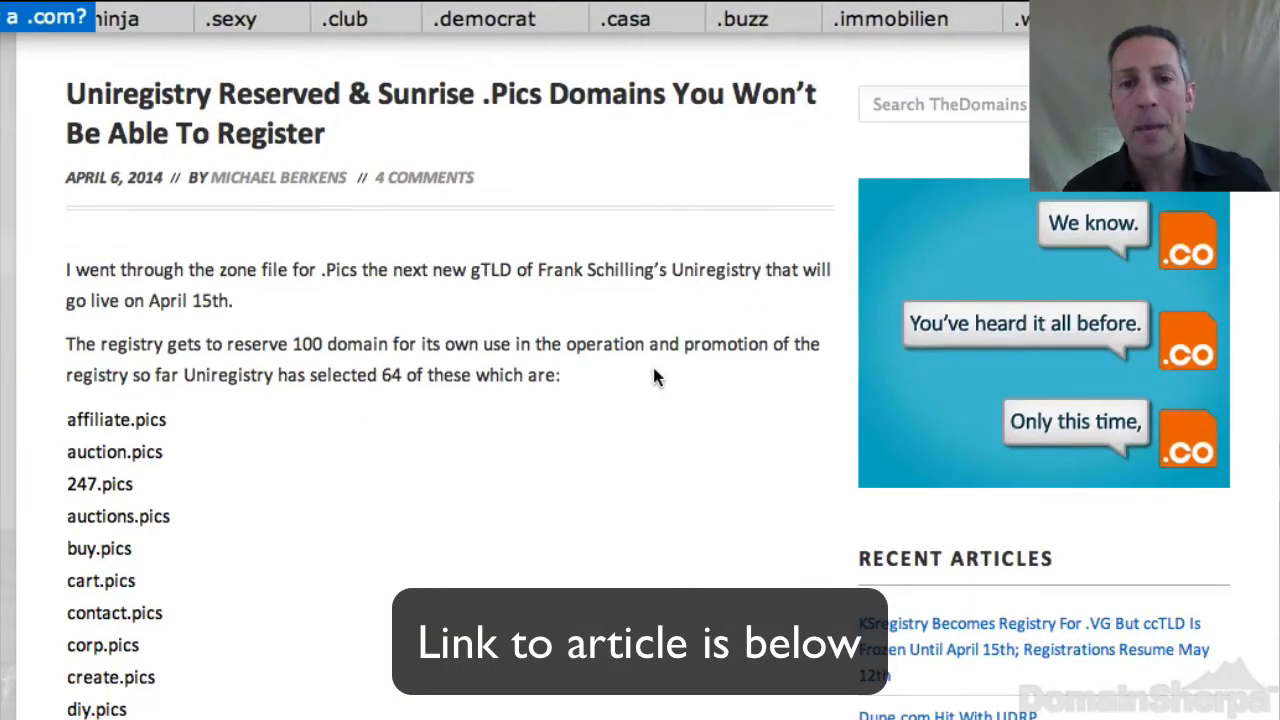
scroll("down", 3)
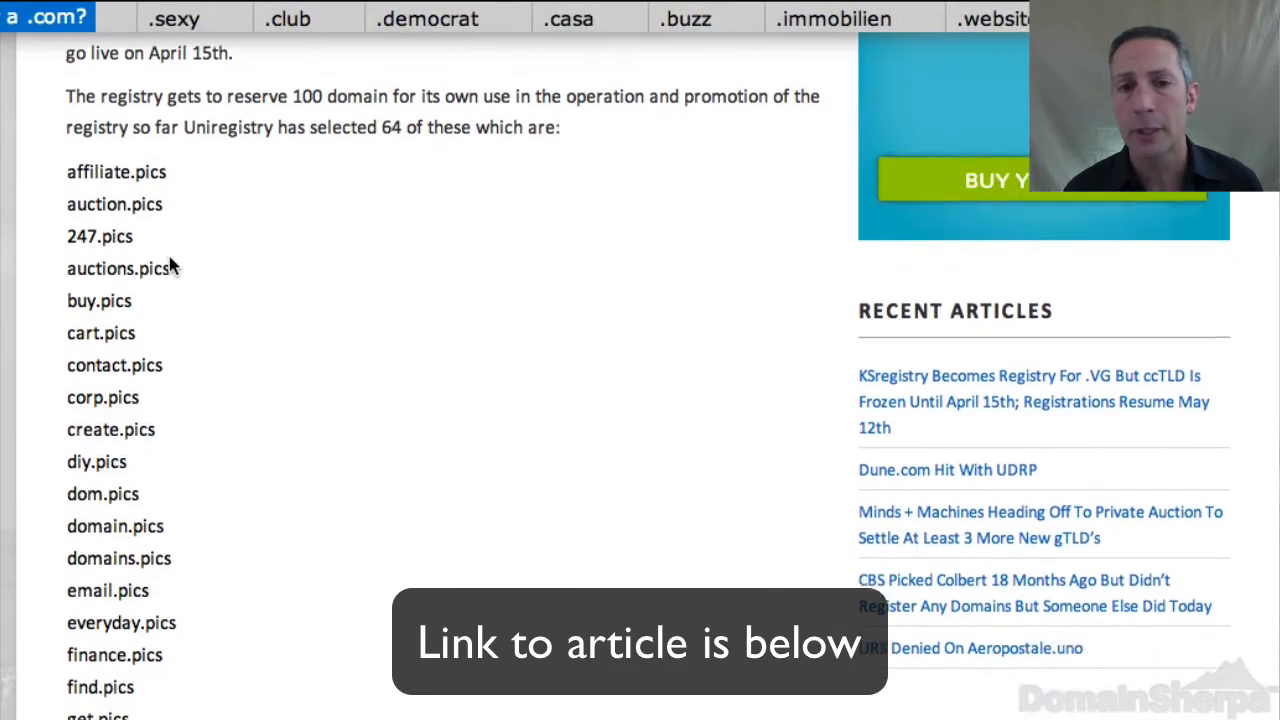
scroll("down", 3)
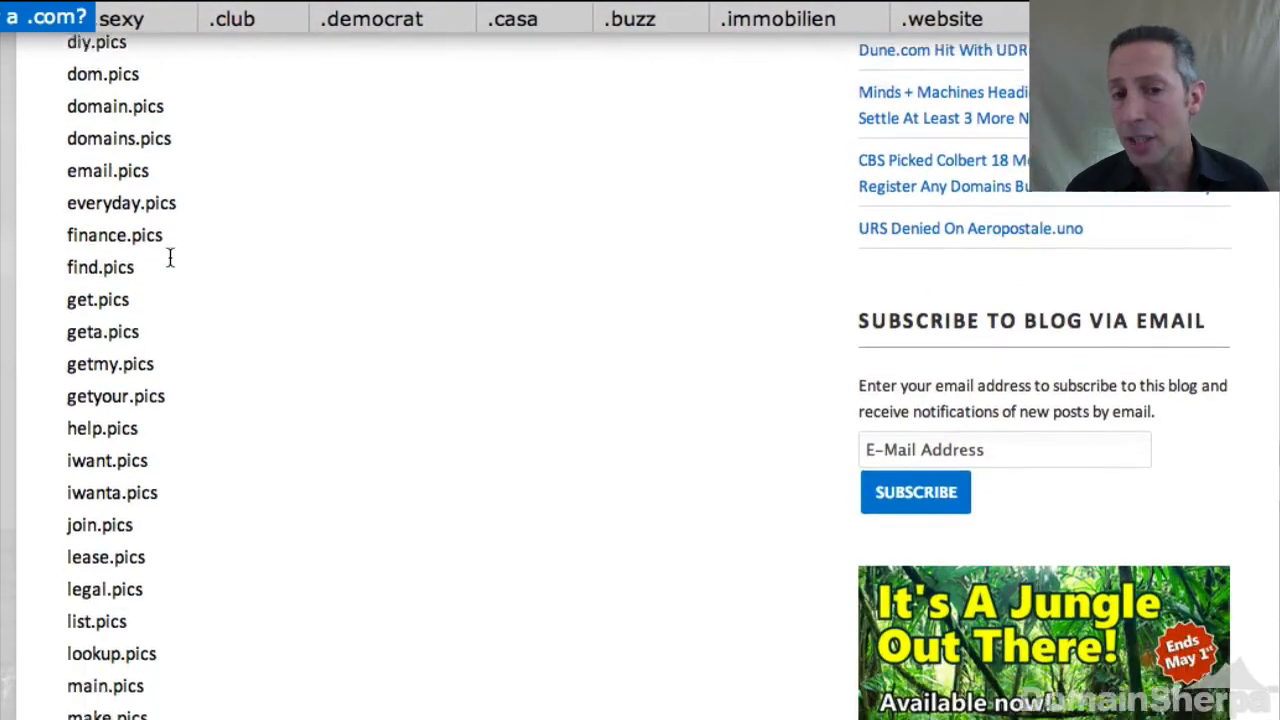
scroll("down", 3)
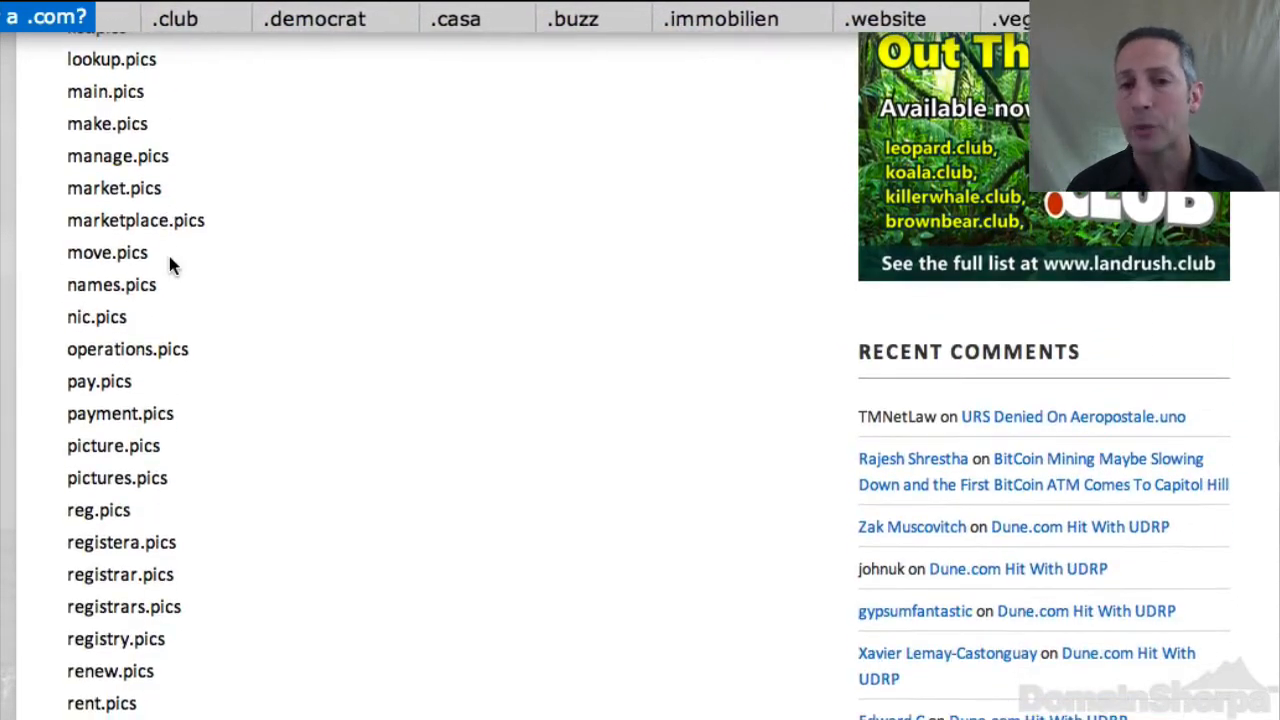
scroll("down", 3)
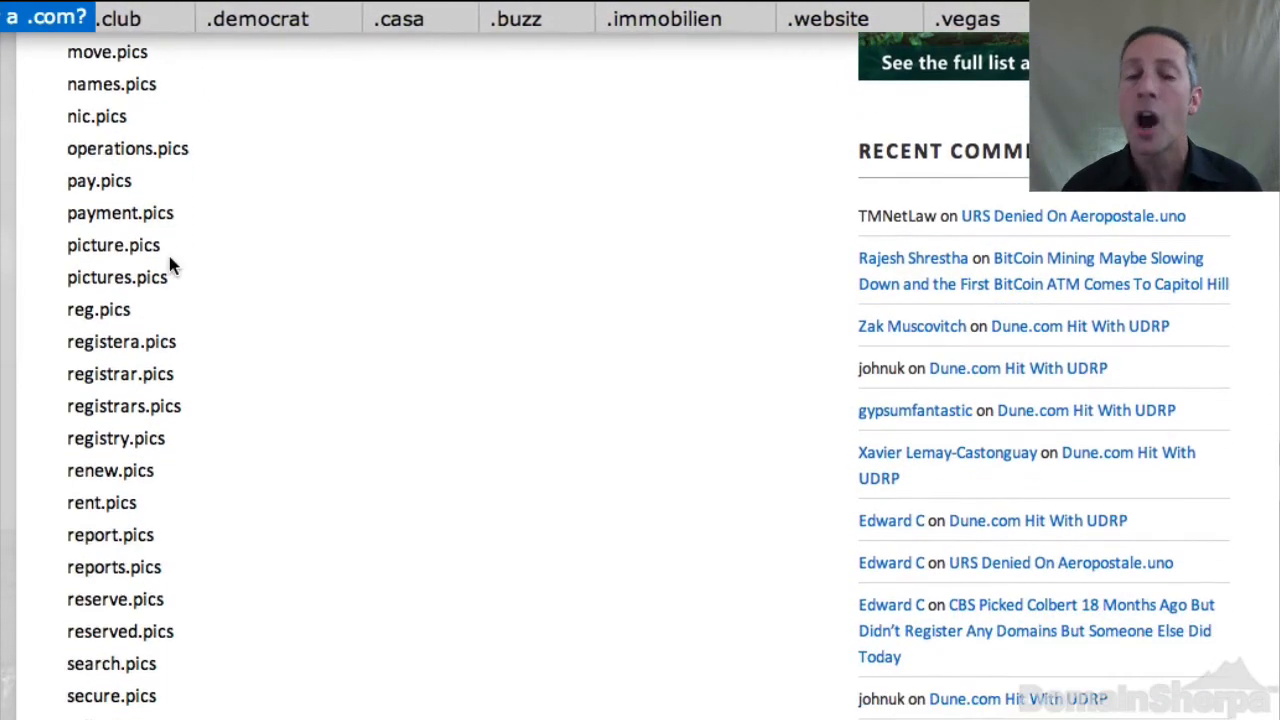
scroll("down", 3)
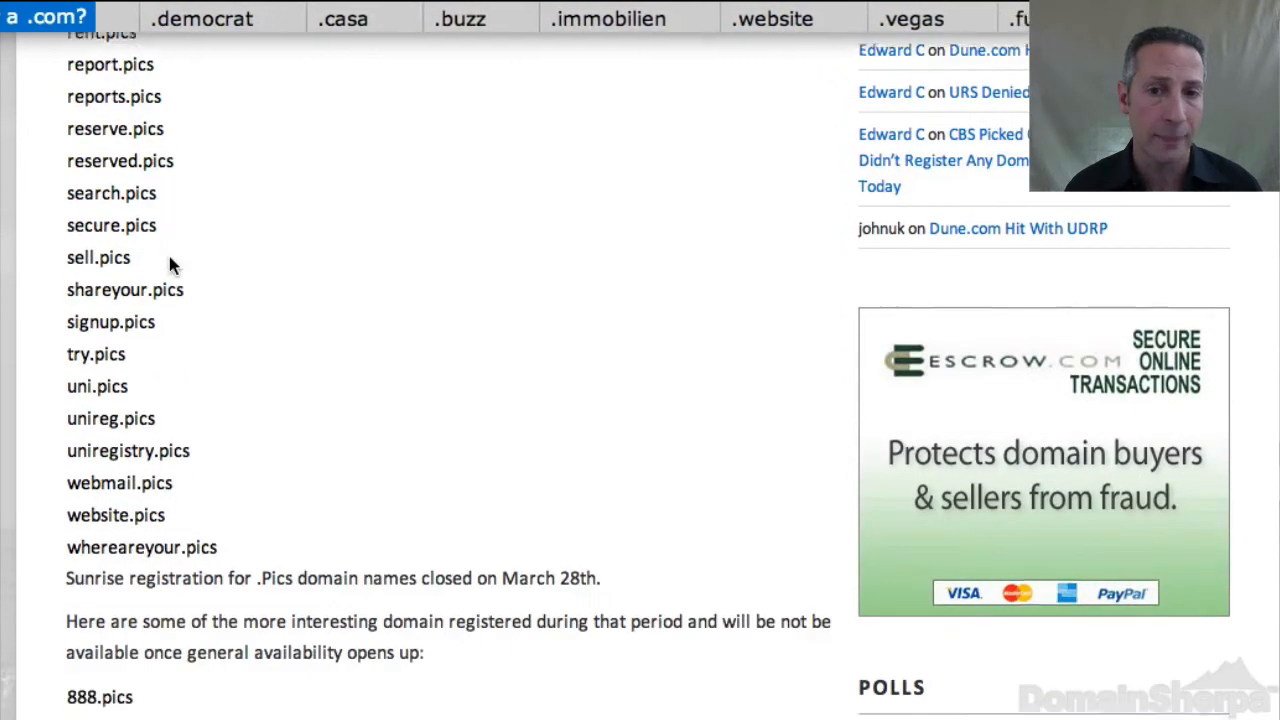
scroll("down", 3)
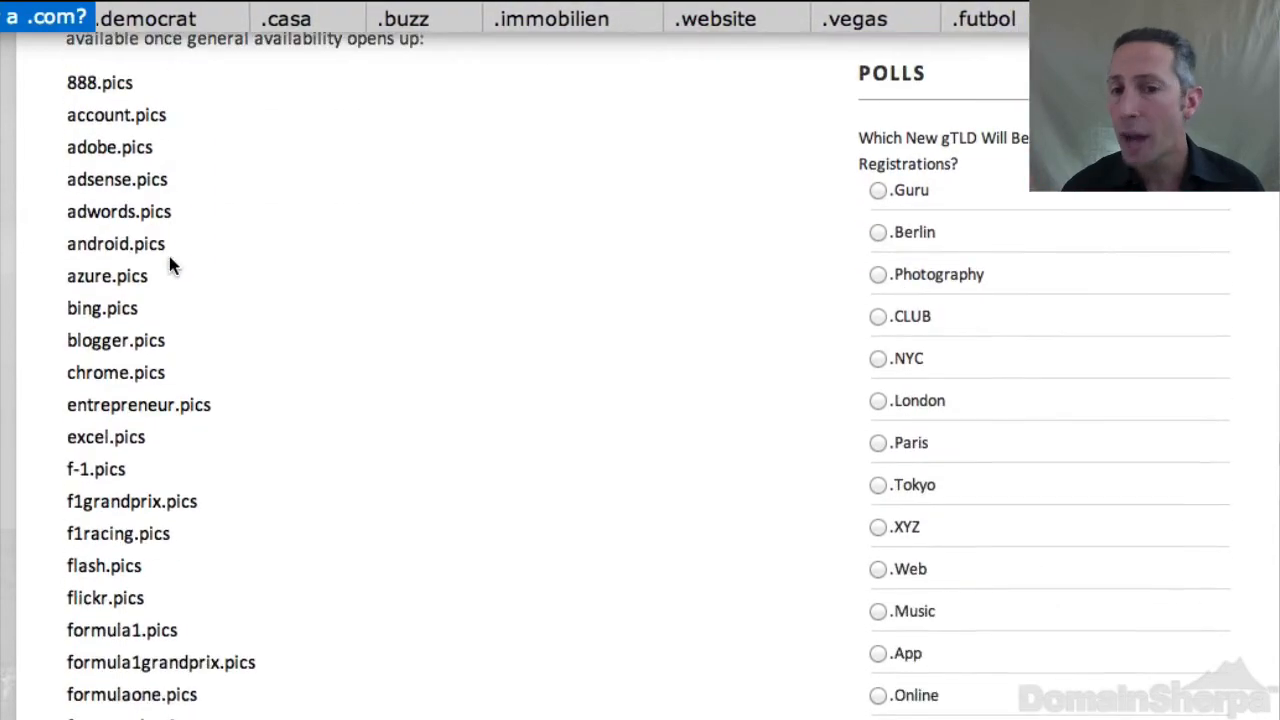
scroll("down", 3)
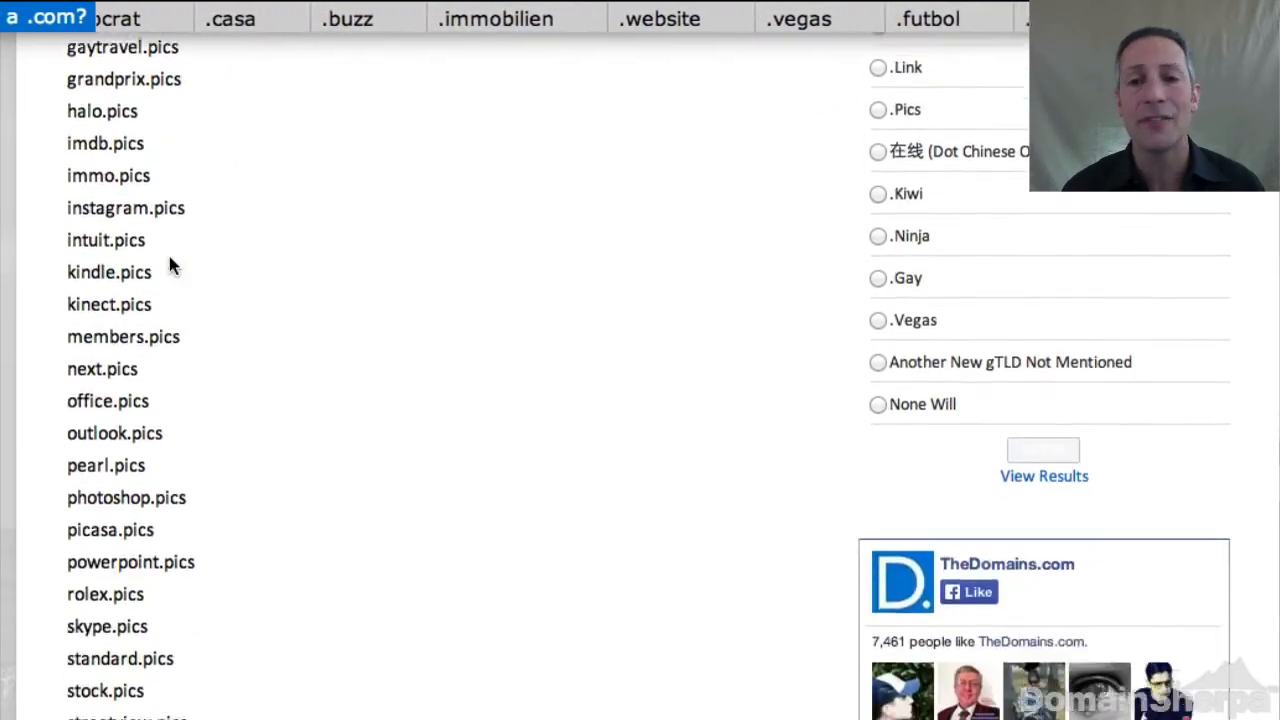